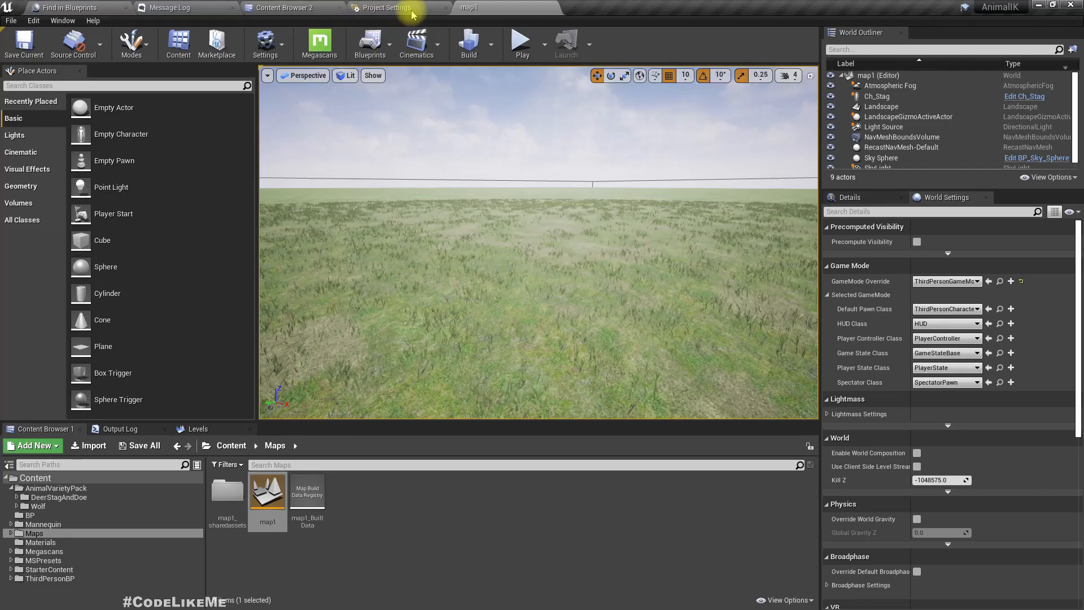
# Step: Browse to AnimalVarietyPack > DeerStagAndDoe and open the Ch_Stag blueprint
pyautogui.click(284, 8)
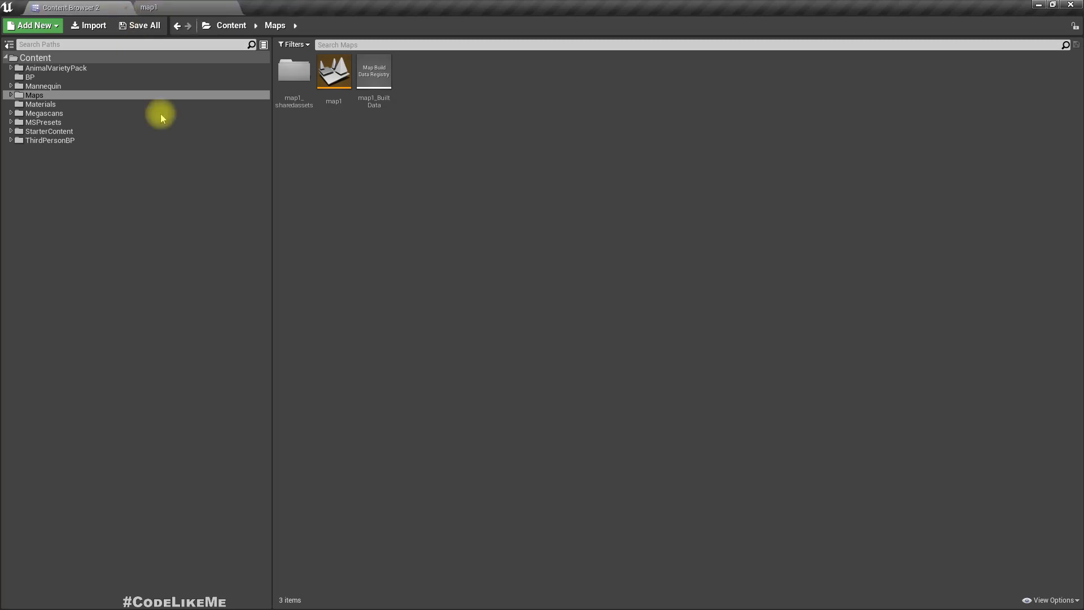
pyautogui.doubleClick(333, 72)
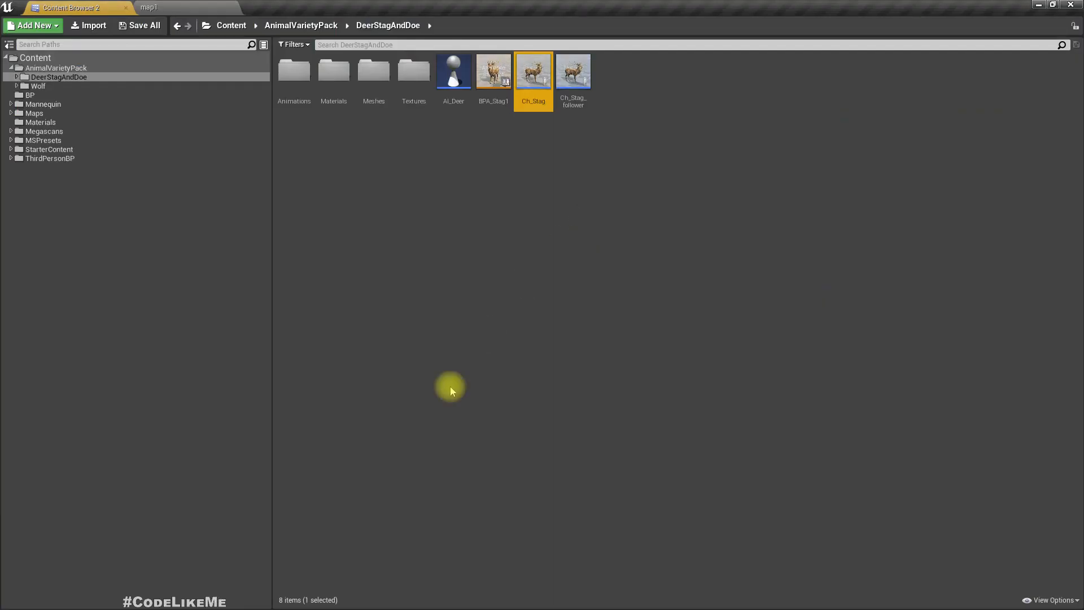
pyautogui.doubleClick(533, 70)
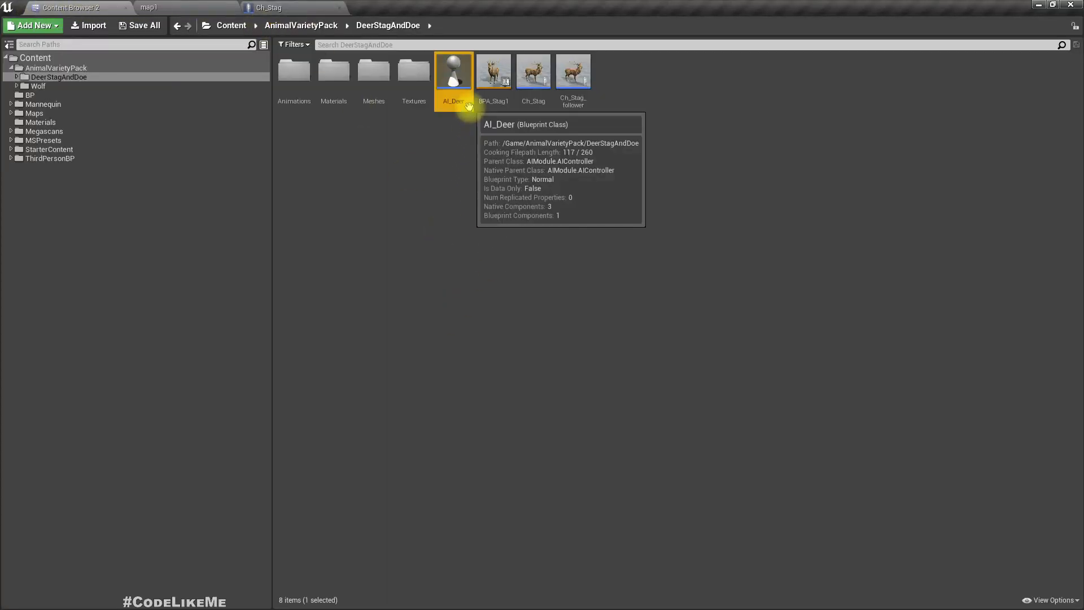
# Step: Open the AI_Deer controller blueprint and select its Report Threat call node
pyautogui.doubleClick(454, 70)
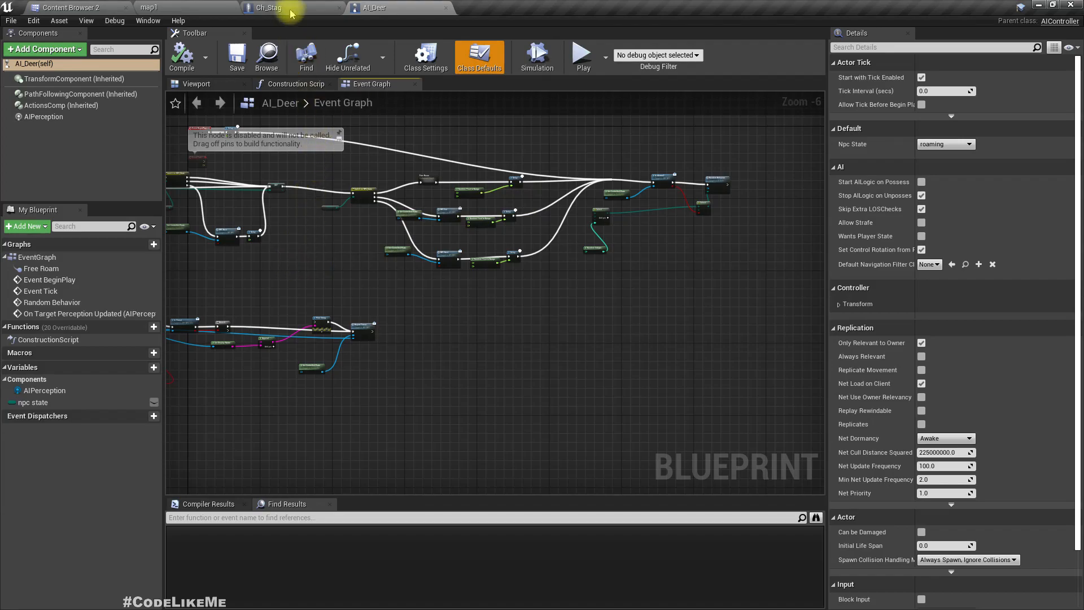
pyautogui.click(267, 8)
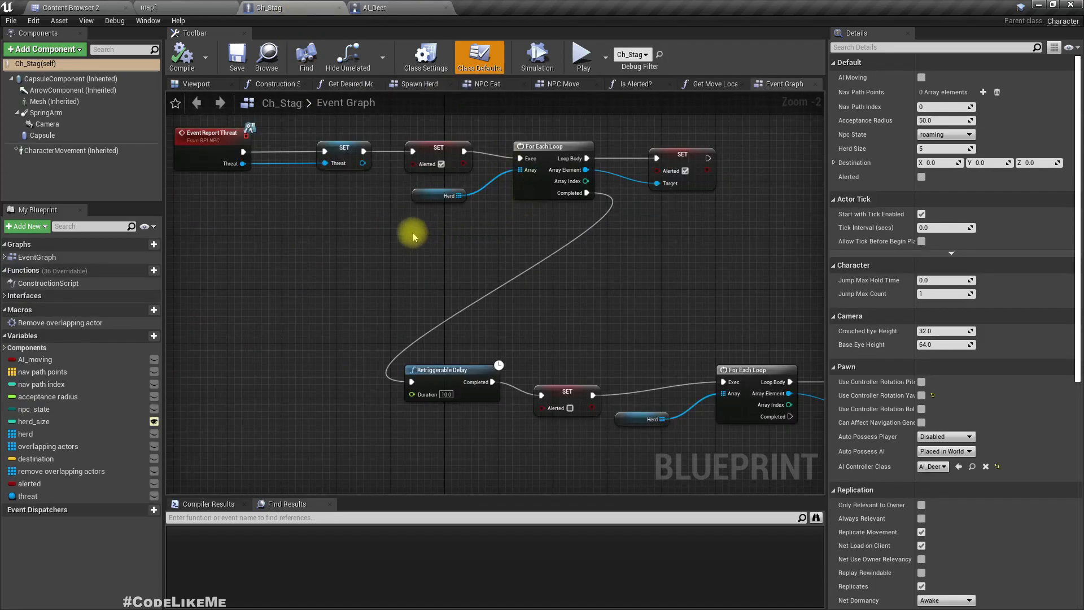
pyautogui.click(375, 8)
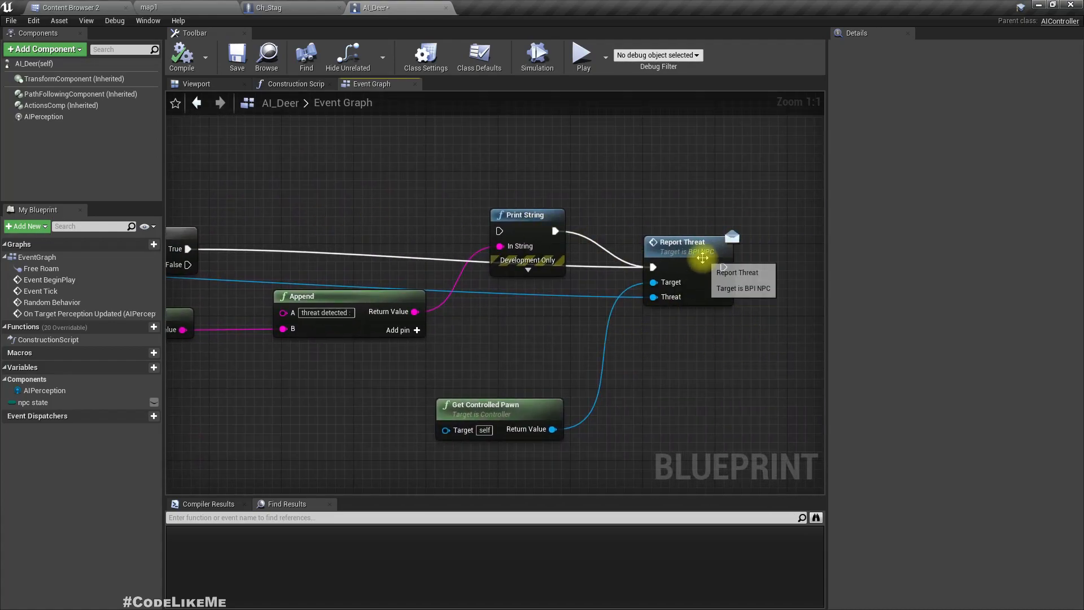
pyautogui.click(684, 242)
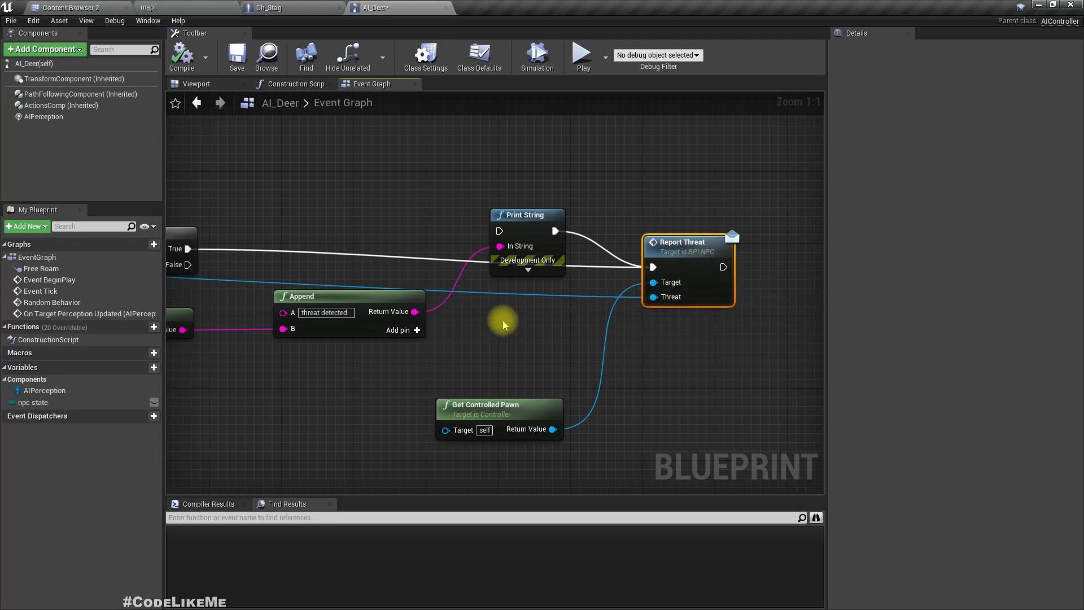
pyautogui.moveTo(344, 115)
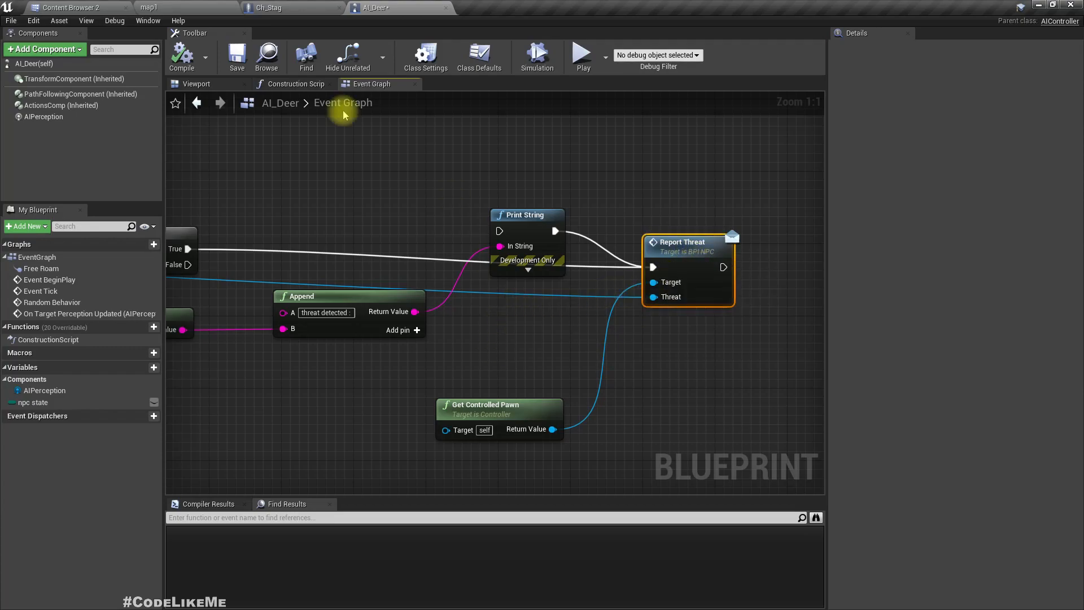
pyautogui.click(269, 7)
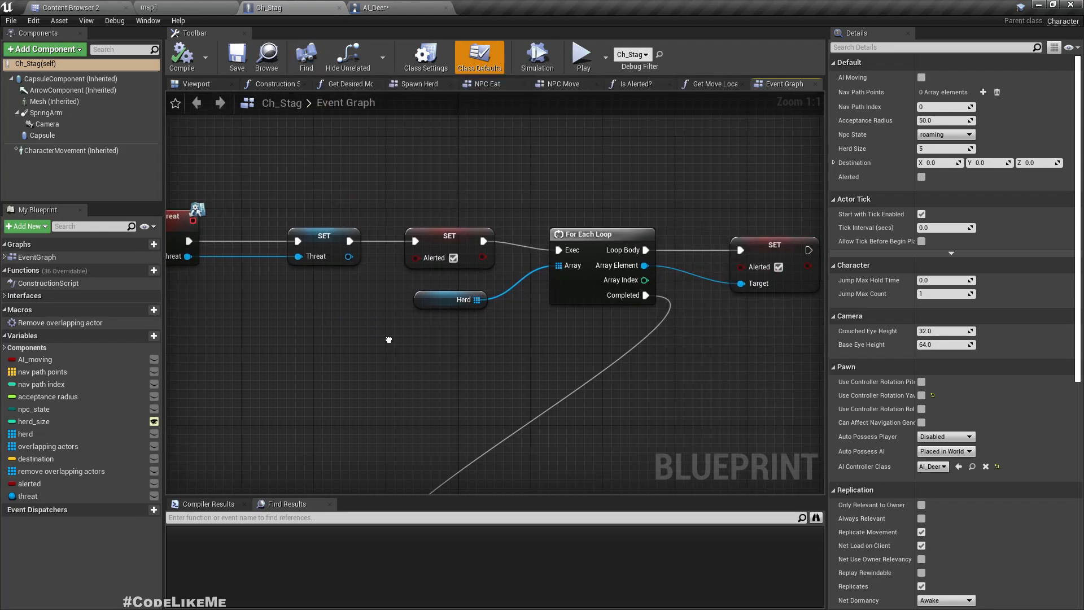
pyautogui.click(479, 56)
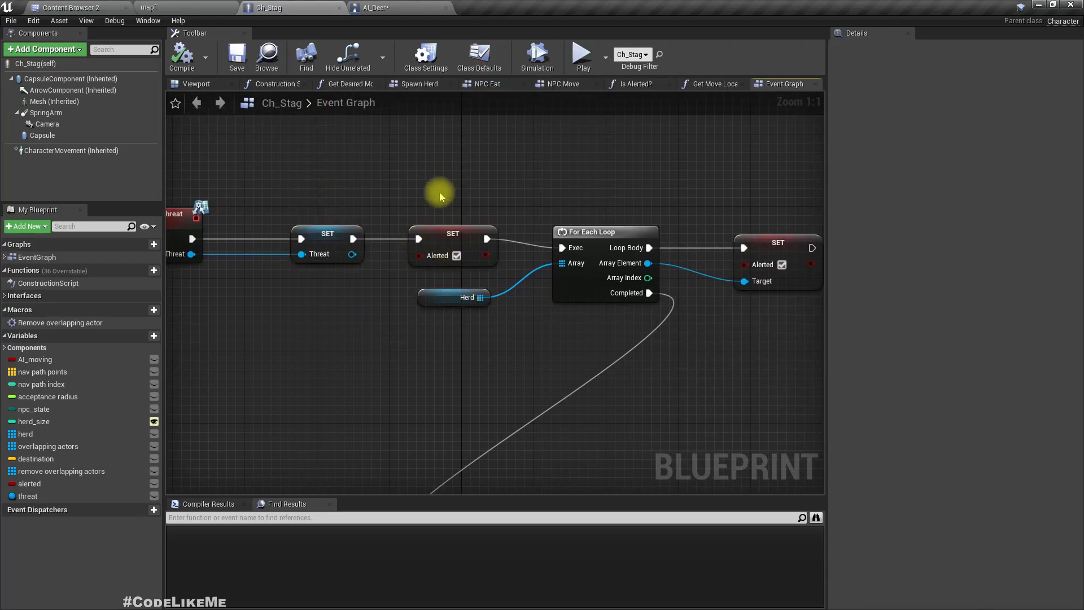
pyautogui.moveTo(624, 196)
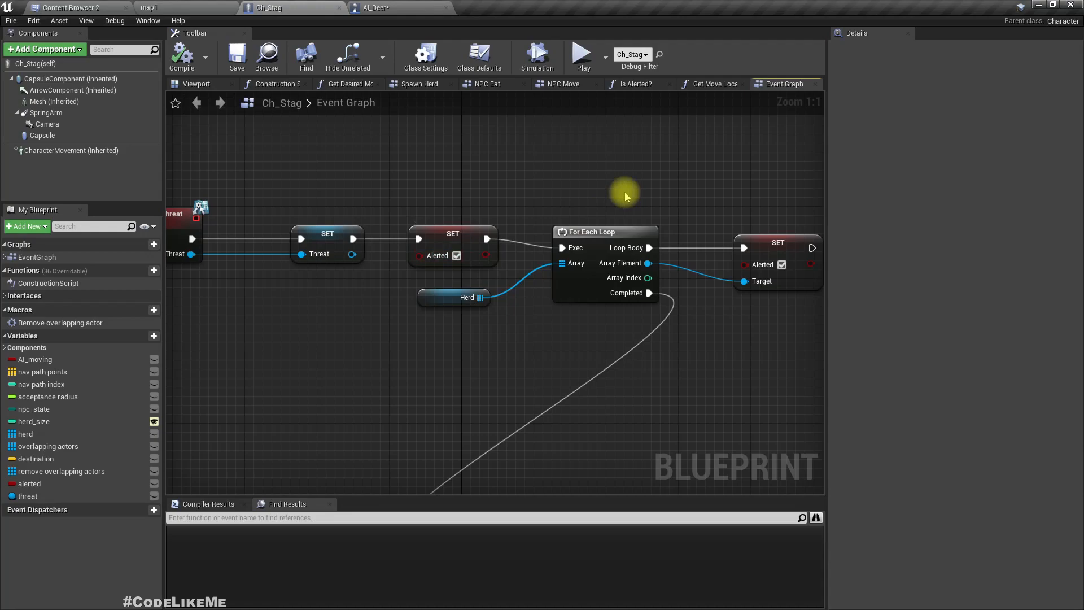
pyautogui.moveTo(622, 193); pyautogui.dragTo(466, 231)
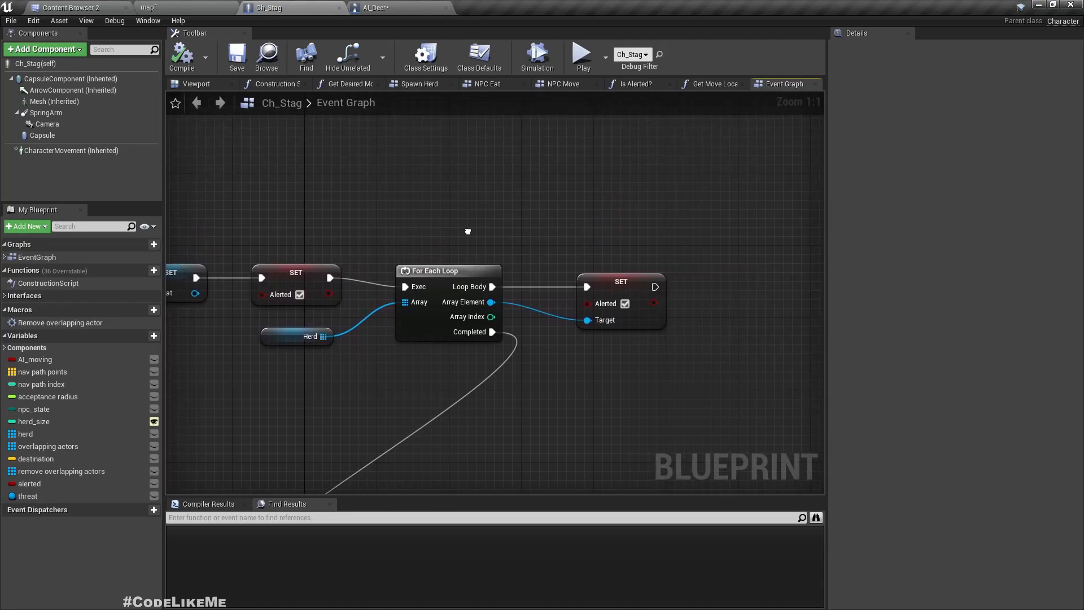
pyautogui.click(309, 336)
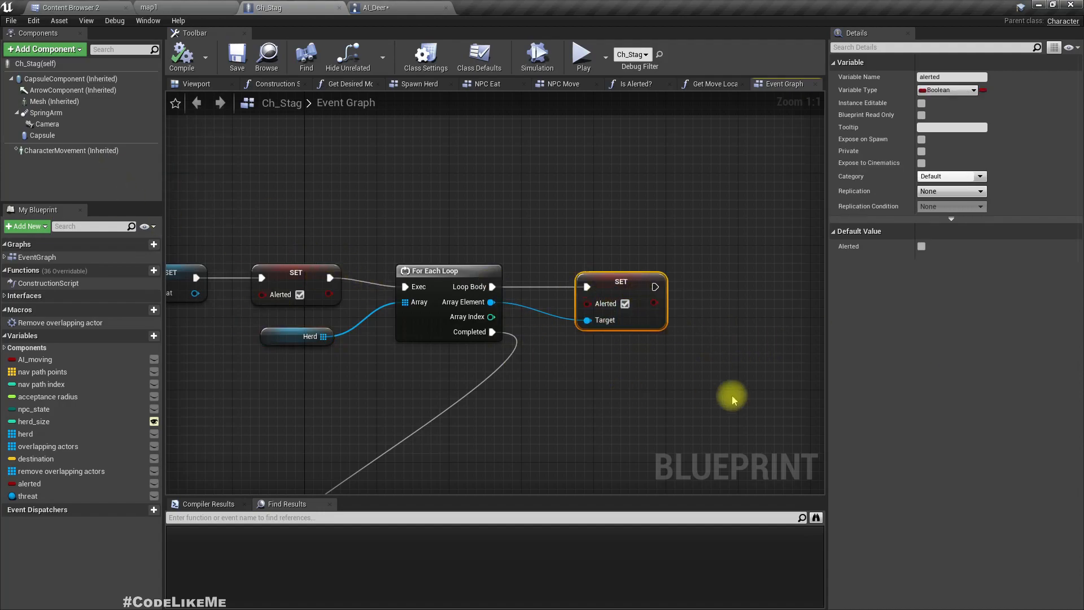
pyautogui.click(374, 8)
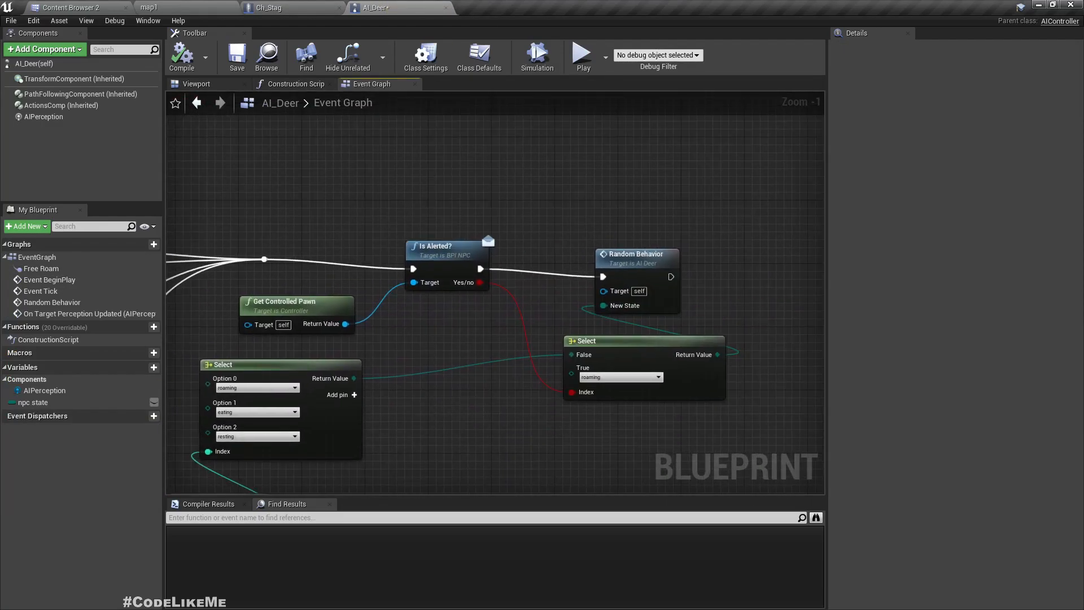
pyautogui.scroll(-3)
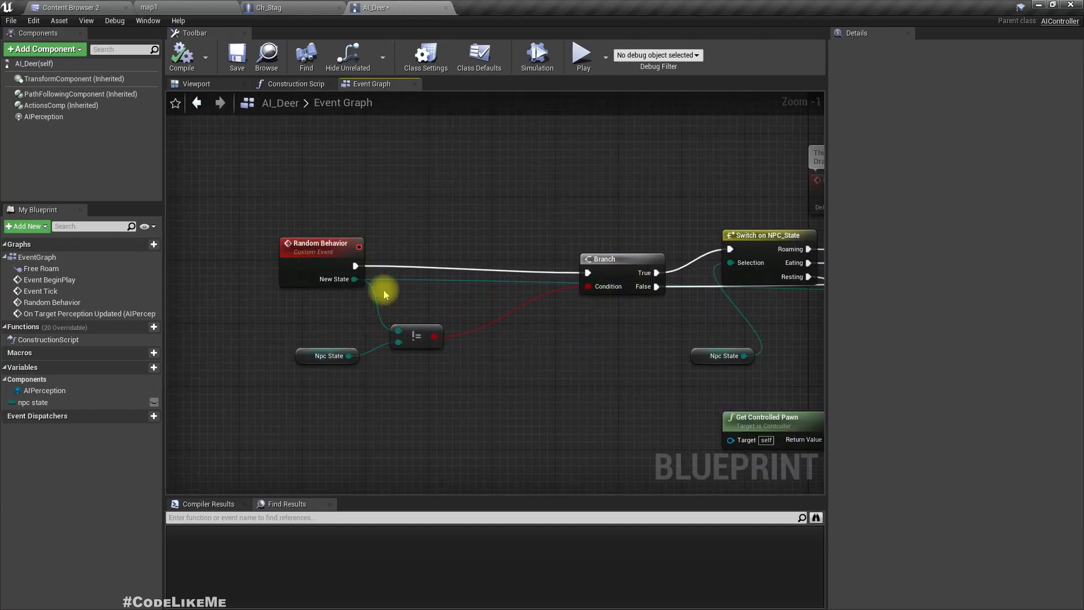
pyautogui.scroll(-3)
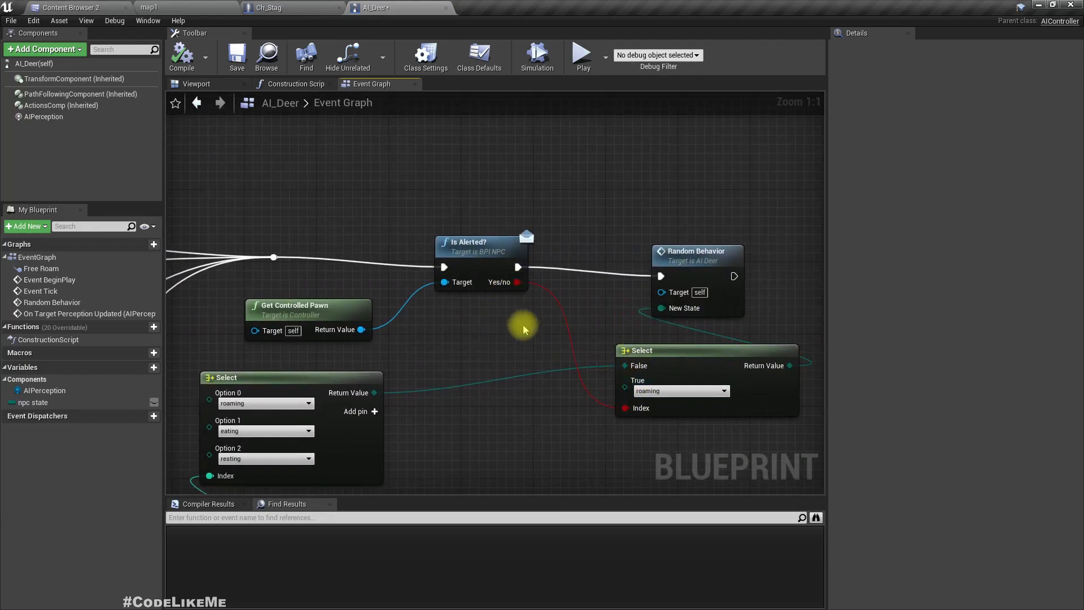
pyautogui.moveTo(439, 284)
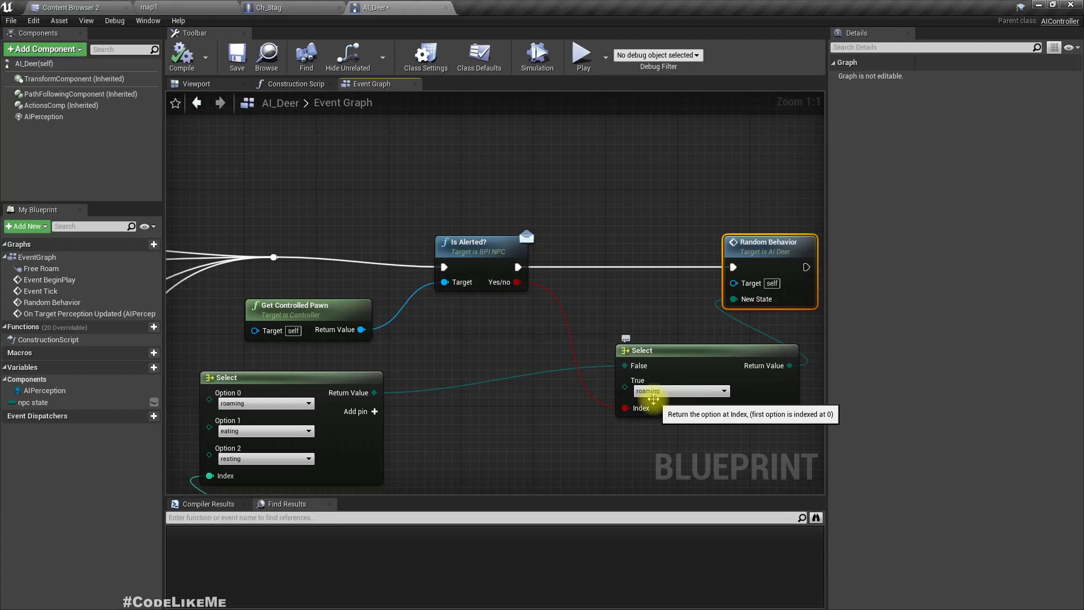
pyautogui.moveTo(700, 400)
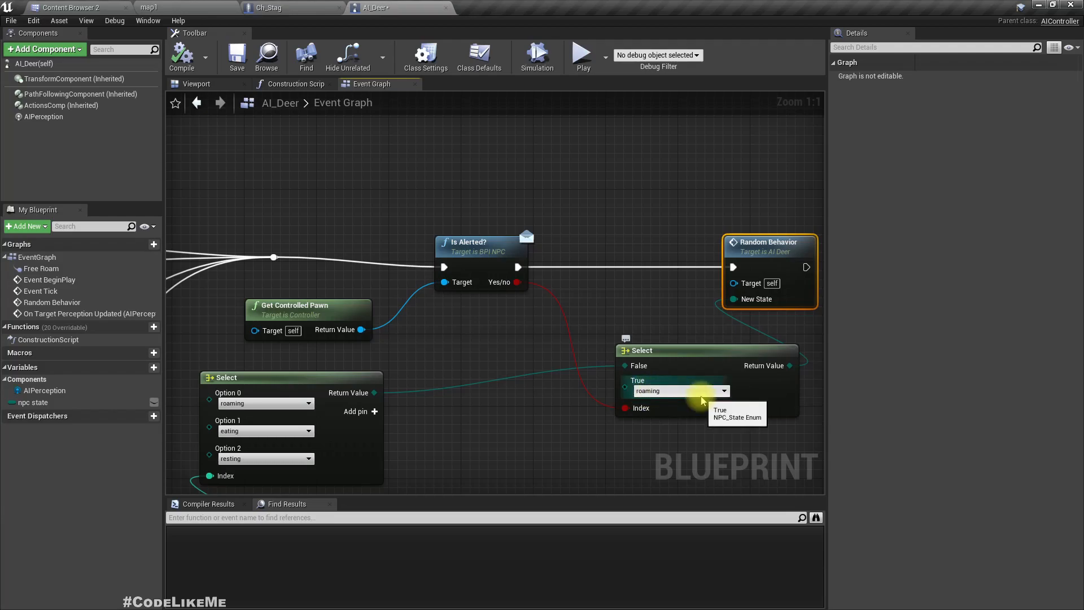
pyautogui.scroll(-3)
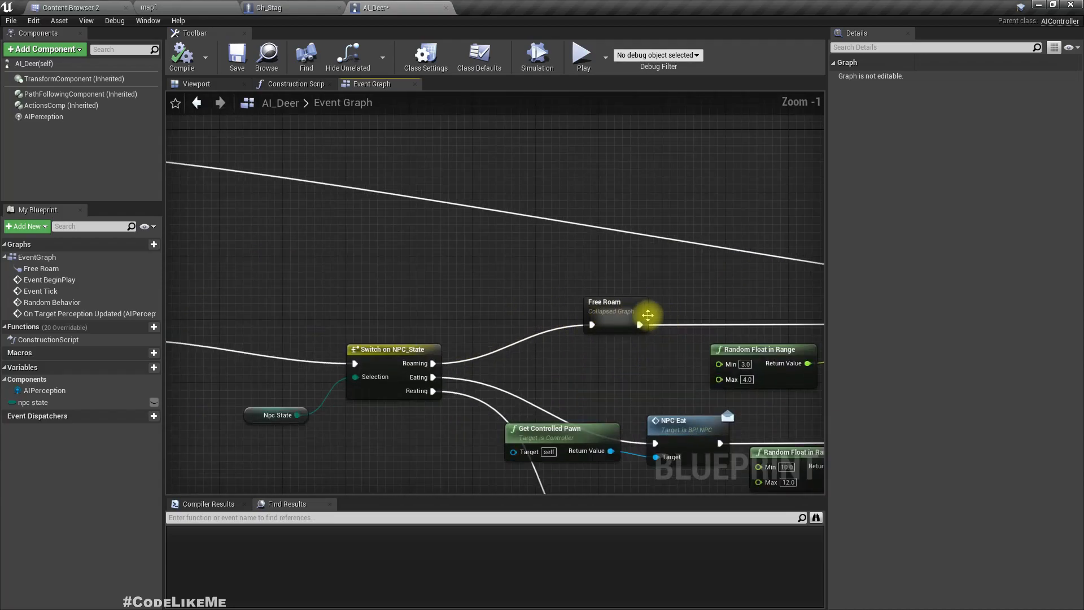
# Step: Inspect the Free Roam collapsed graph's movement nodes, then return to Ch_Stag
pyautogui.doubleClick(620, 308)
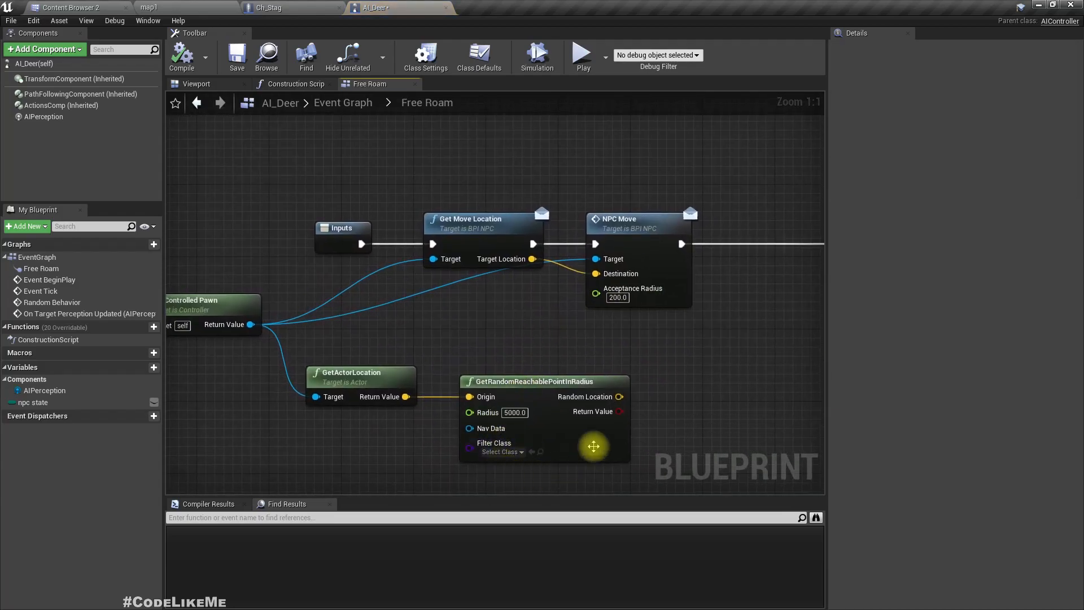
pyautogui.moveTo(593, 446); pyautogui.dragTo(427, 343)
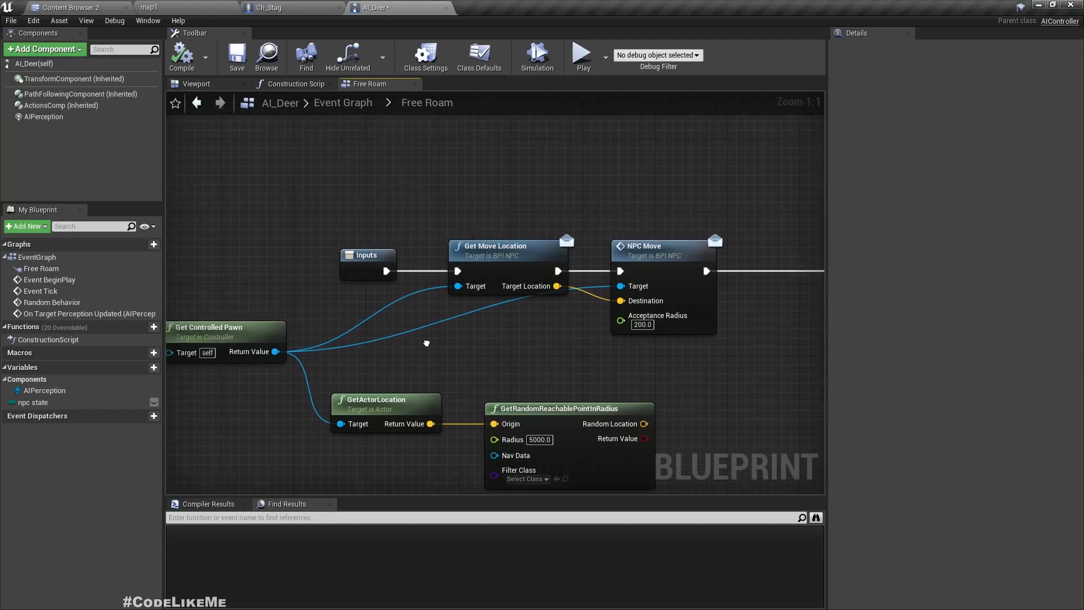
pyautogui.moveTo(427, 343); pyautogui.dragTo(457, 365)
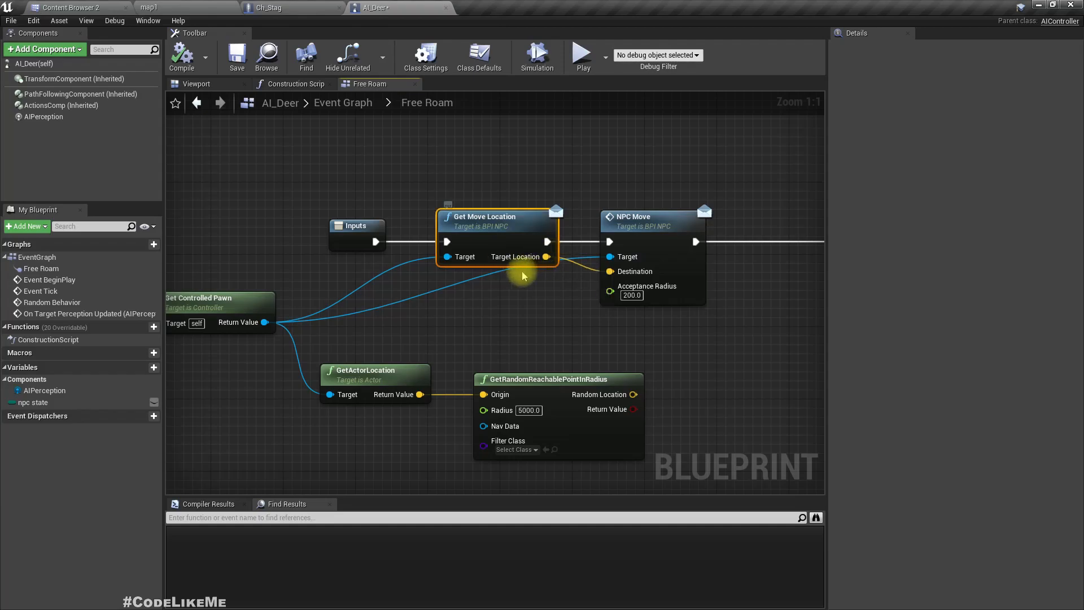
pyautogui.moveTo(661, 303)
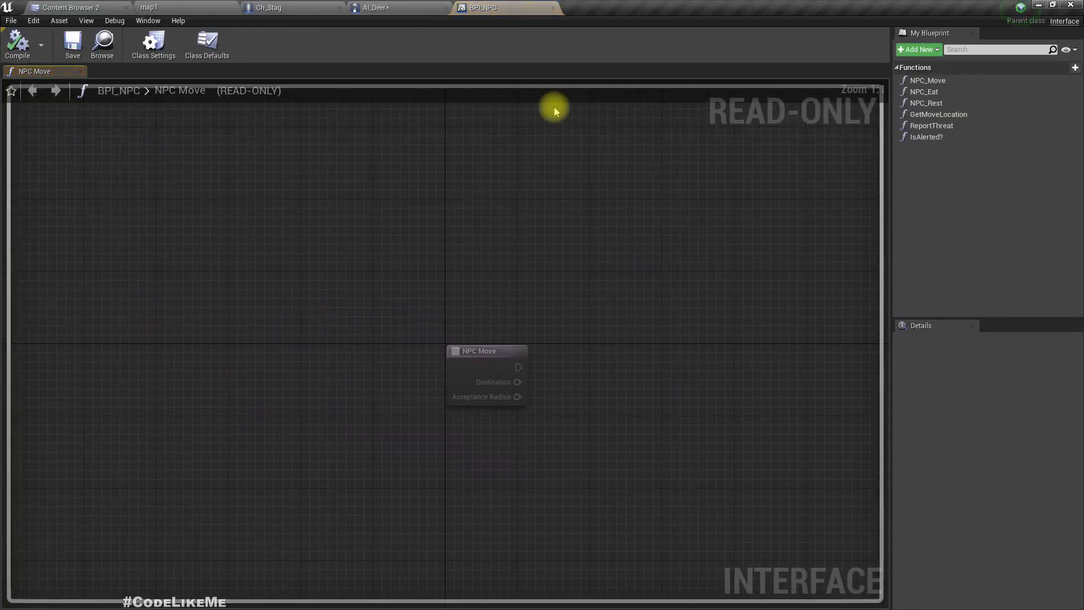
pyautogui.click(269, 8)
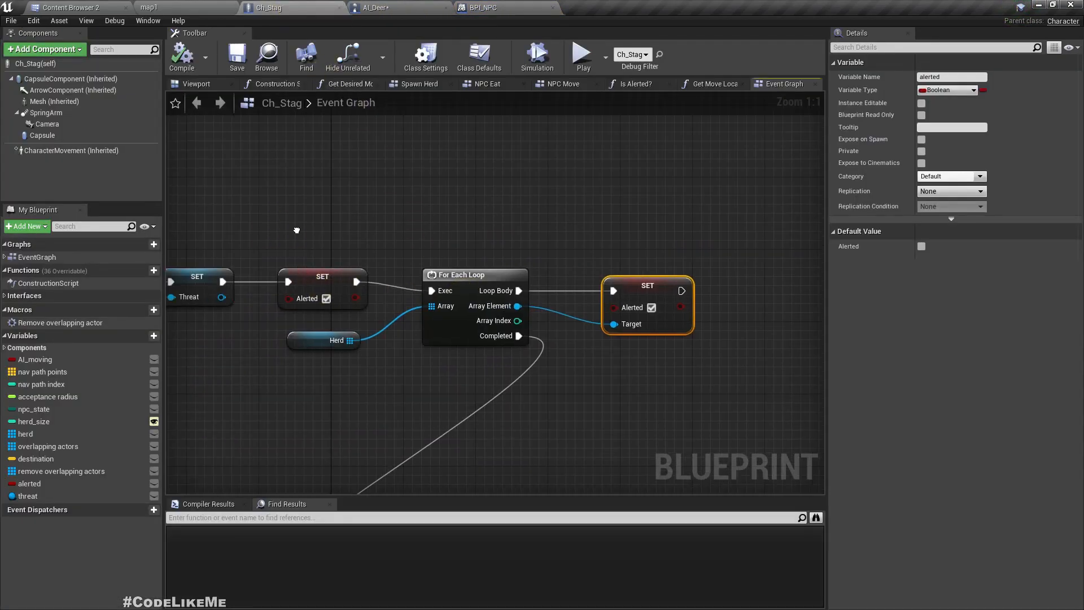
# Step: View the NPC Move function graph and compare Ch_Stag's alerted references with AI_Deer
pyautogui.click(562, 83)
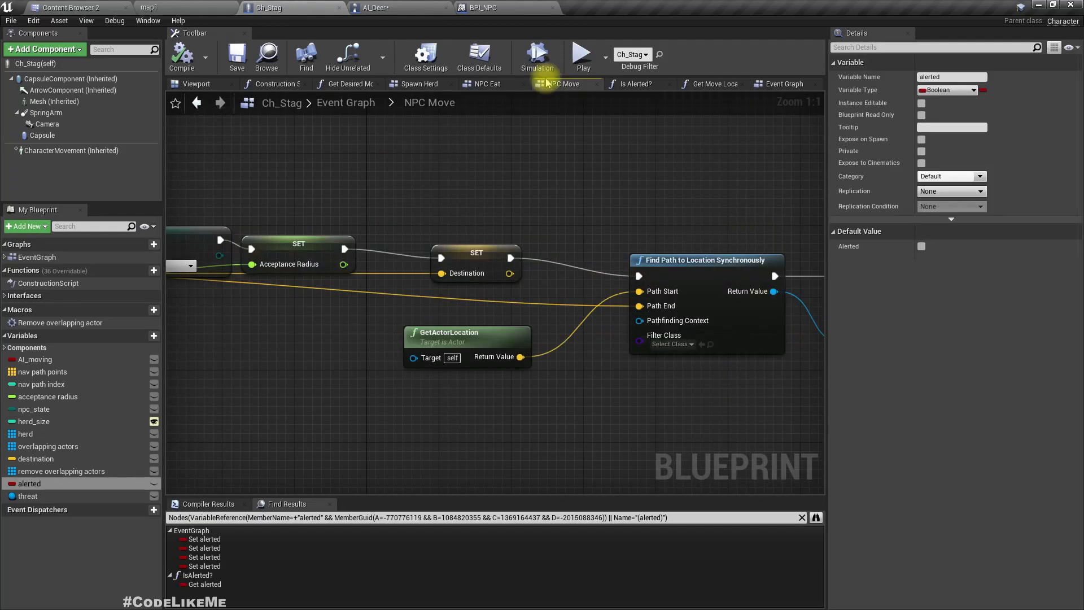
pyautogui.click(379, 8)
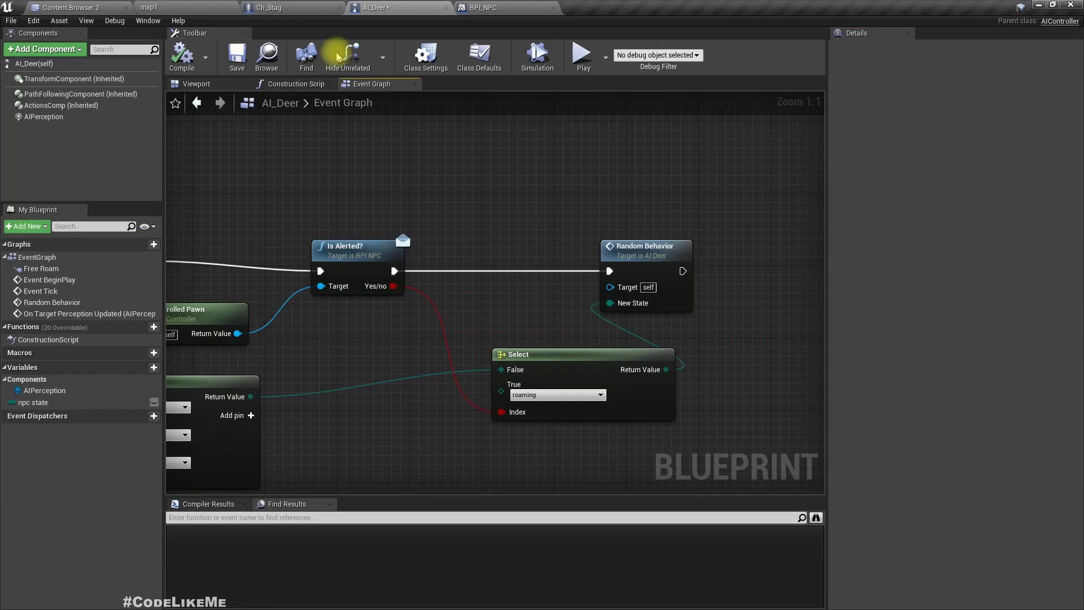
pyautogui.click(270, 8)
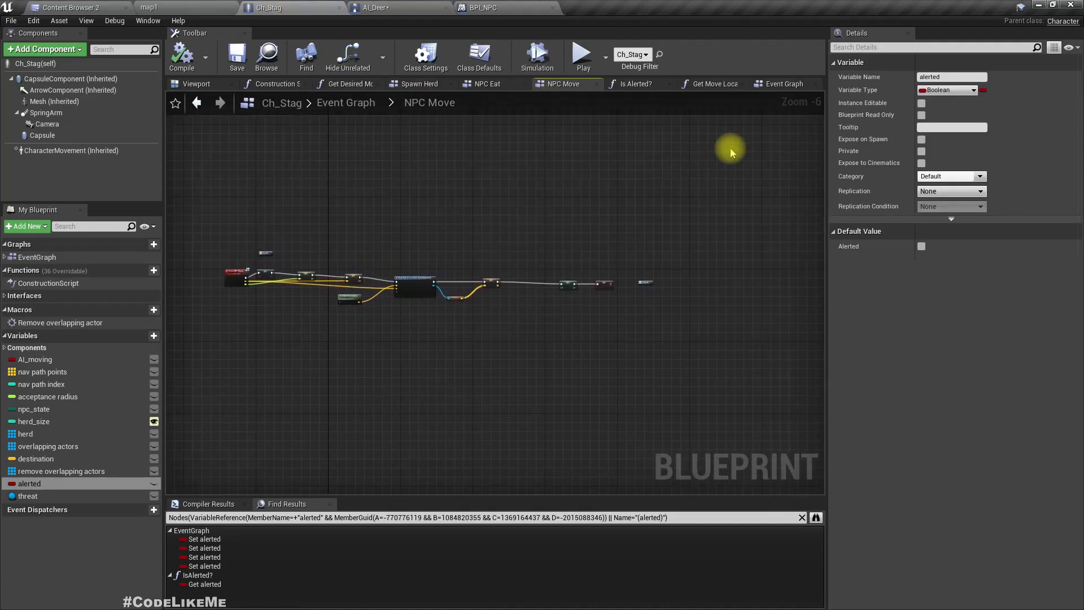
pyautogui.click(377, 8)
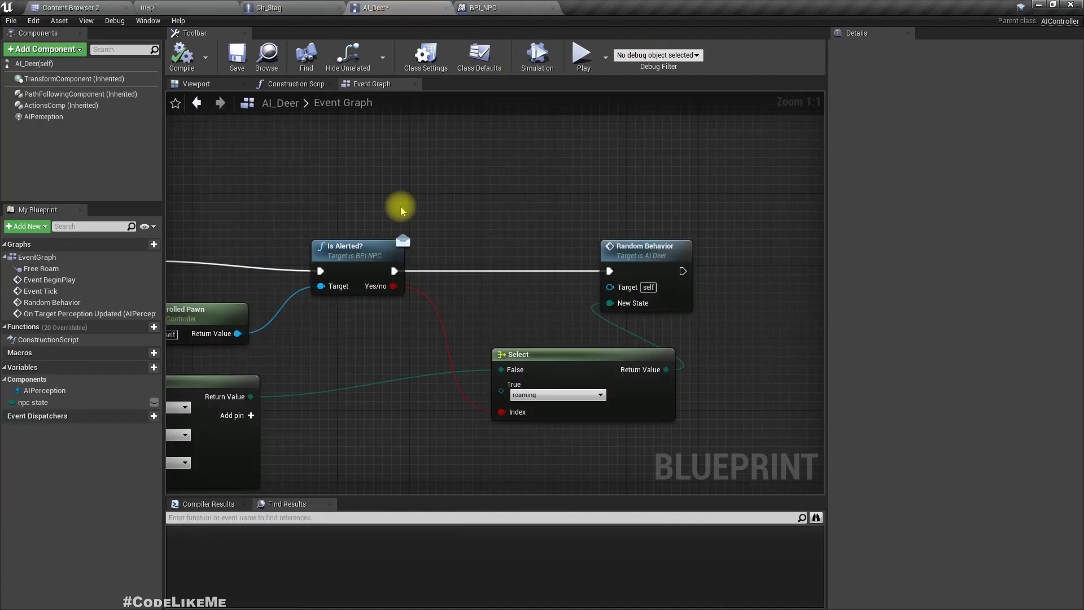
pyautogui.click(270, 8)
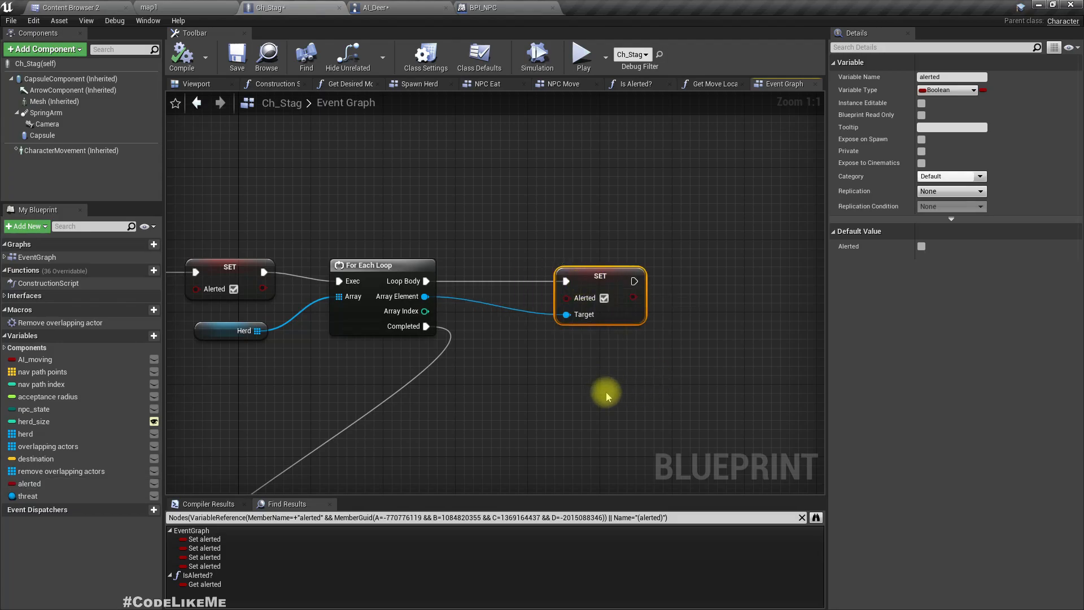
# Step: Add a Force Alert custom event wired to a SET node setting Alerted to true
pyautogui.scroll(-3)
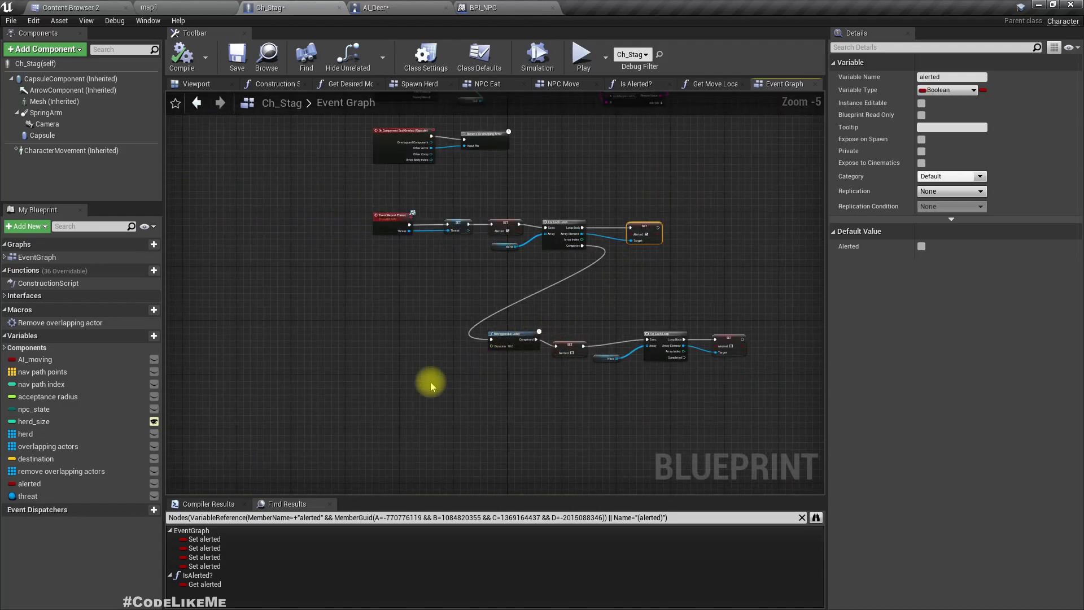
pyautogui.rightClick(430, 383)
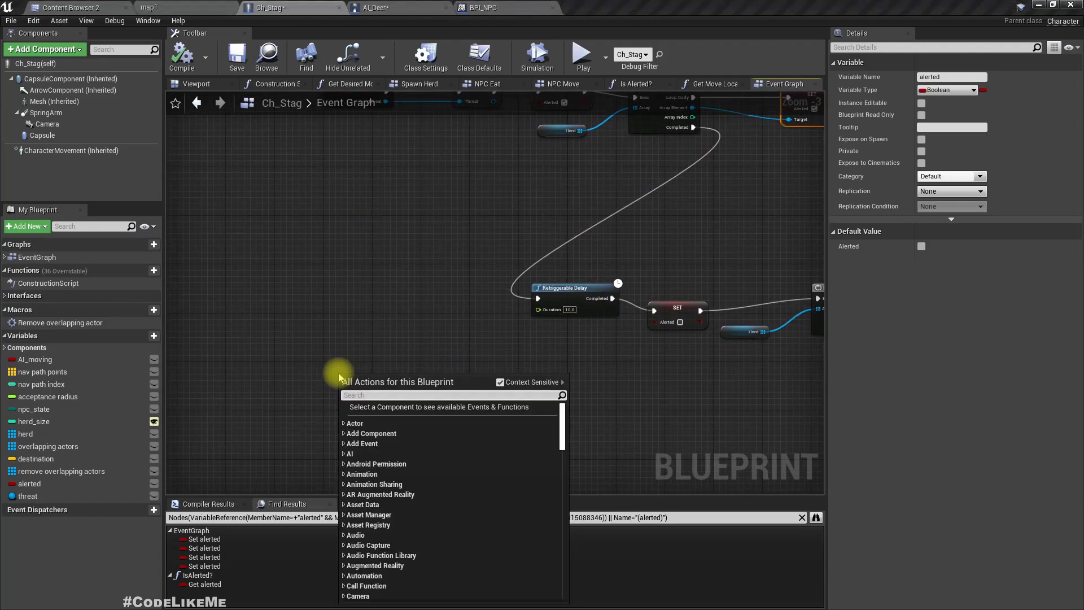
pyautogui.write('custom e')
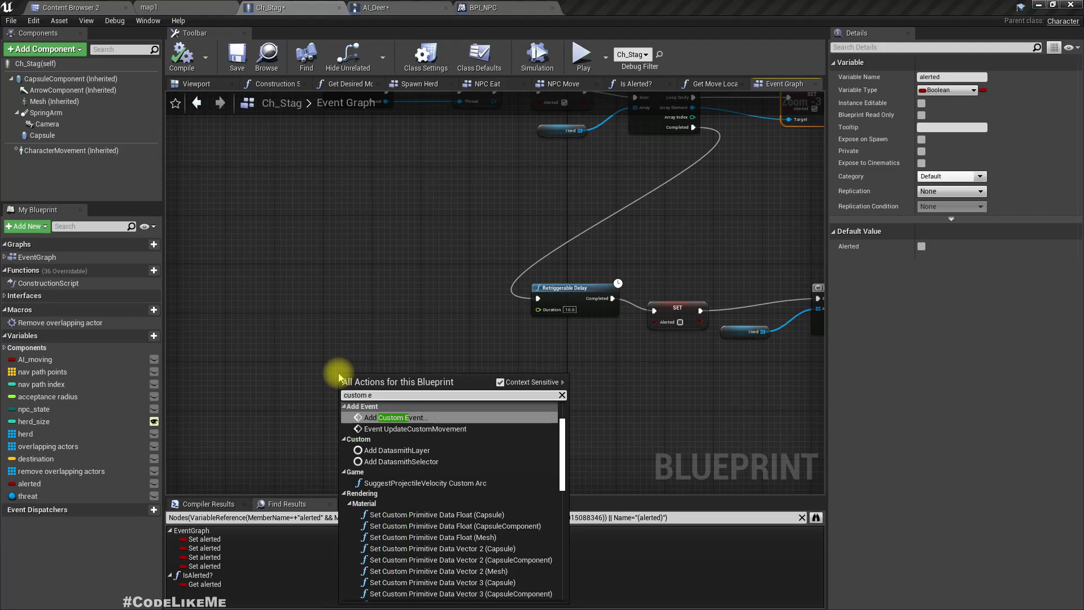
pyautogui.click(399, 417)
pyautogui.write('Force Alert')
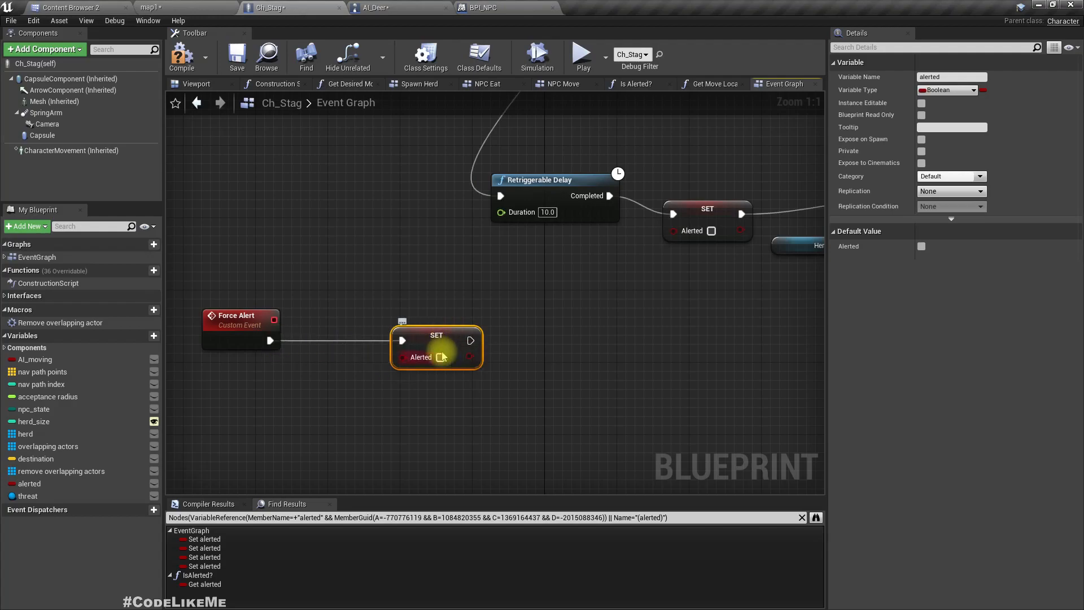
pyautogui.click(441, 357)
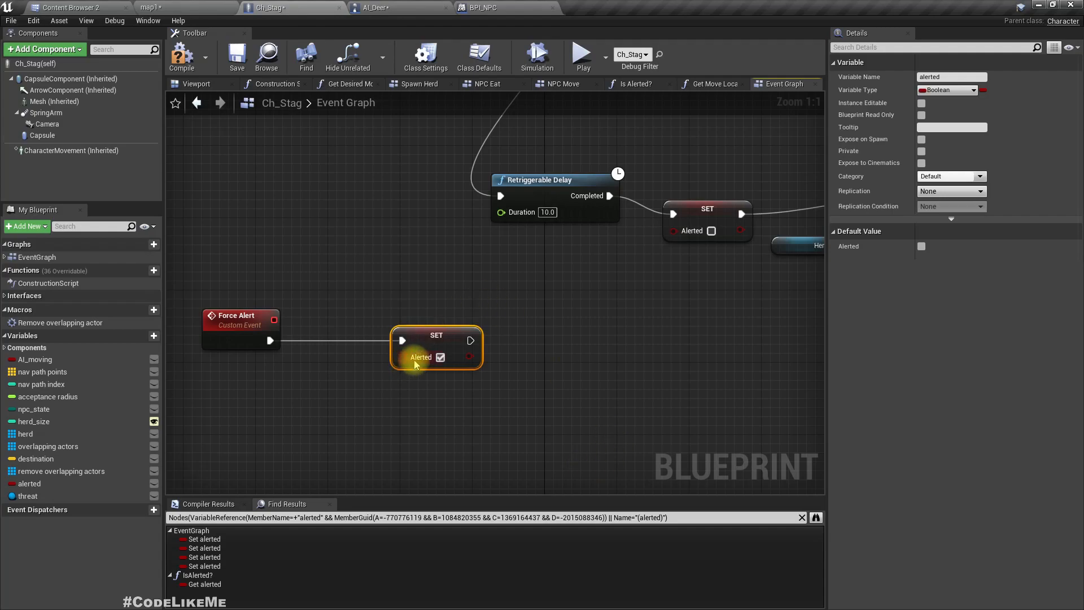
pyautogui.moveTo(436, 345); pyautogui.dragTo(374, 345)
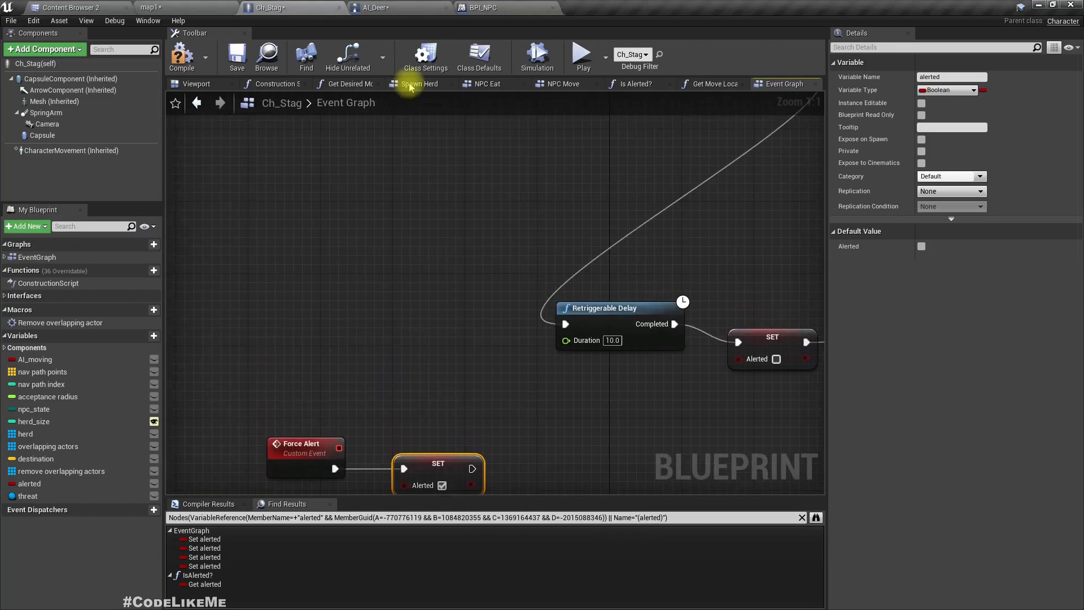
# Step: Find references to the Play Montage node from the NPC Eat graph
pyautogui.click(490, 83)
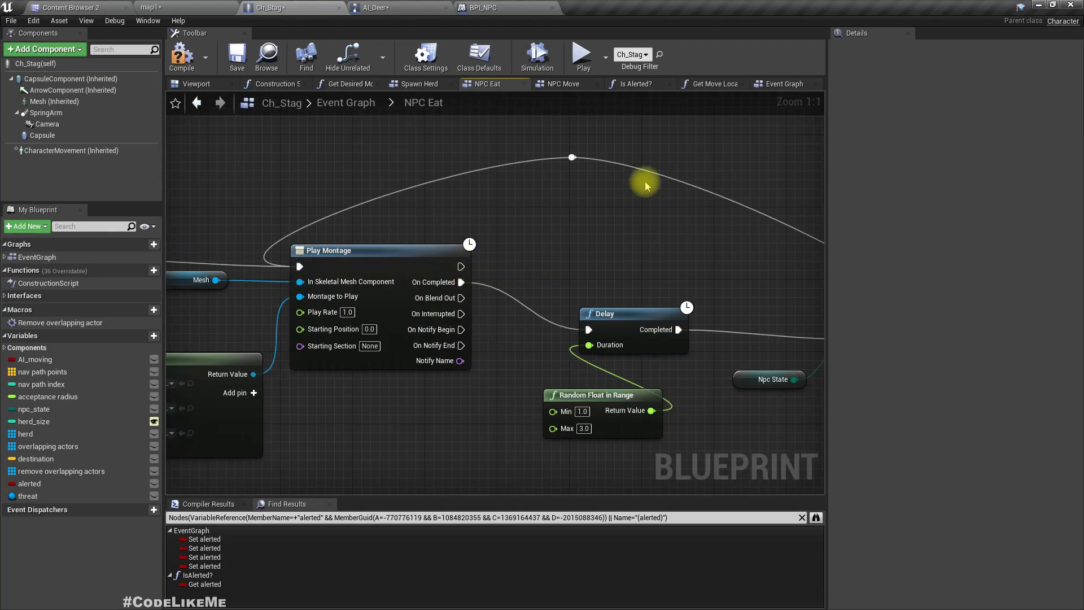
pyautogui.scroll(-3)
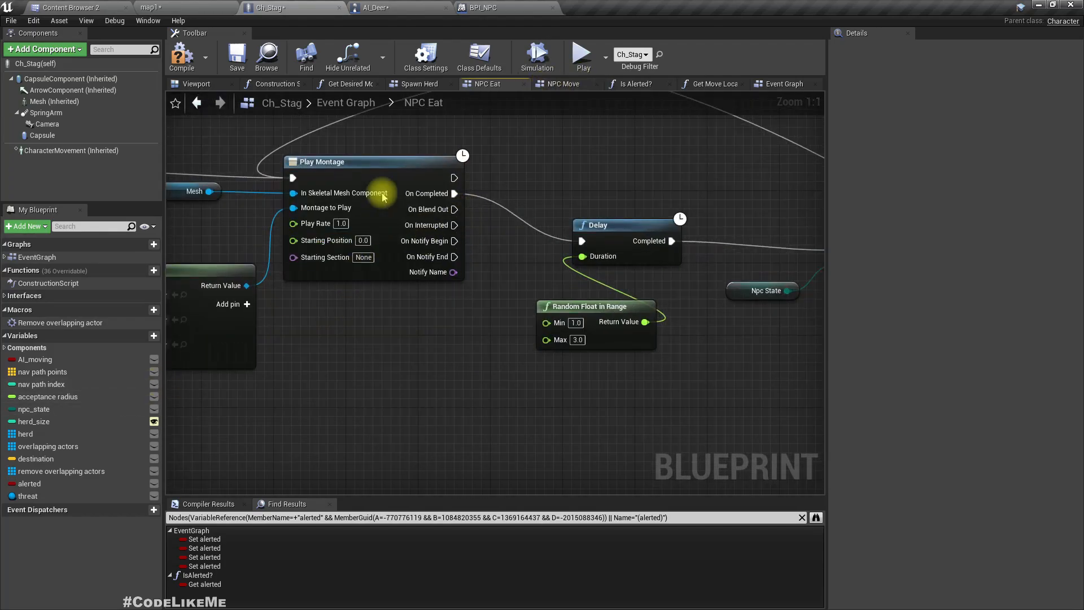
pyautogui.rightClick(345, 161)
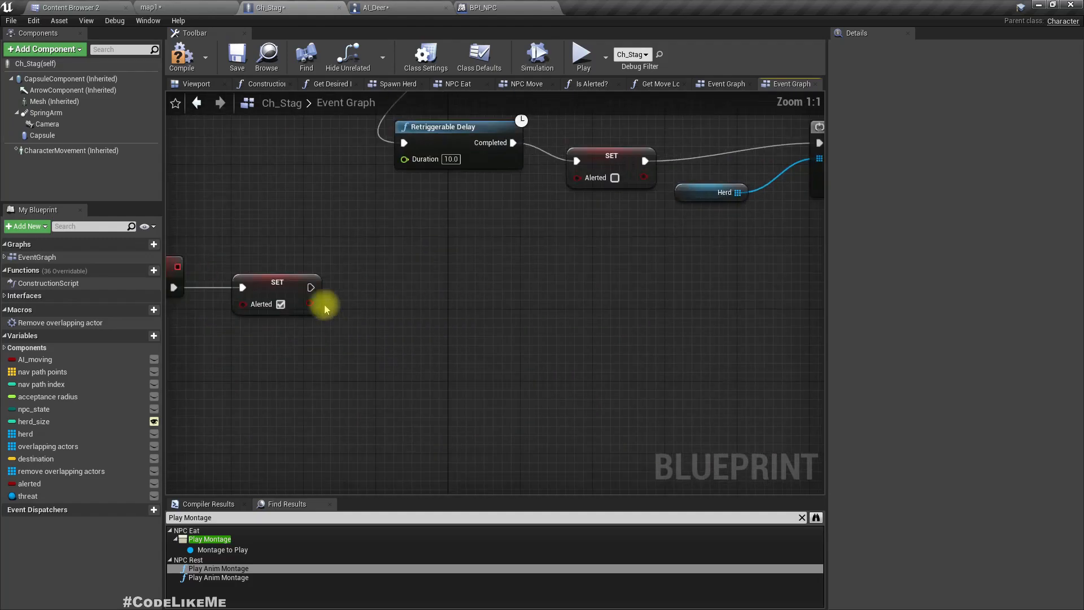
# Step: Add a Stop Anim Montage node after the Alerted SET node
pyautogui.moveTo(312, 287); pyautogui.dragTo(394, 285)
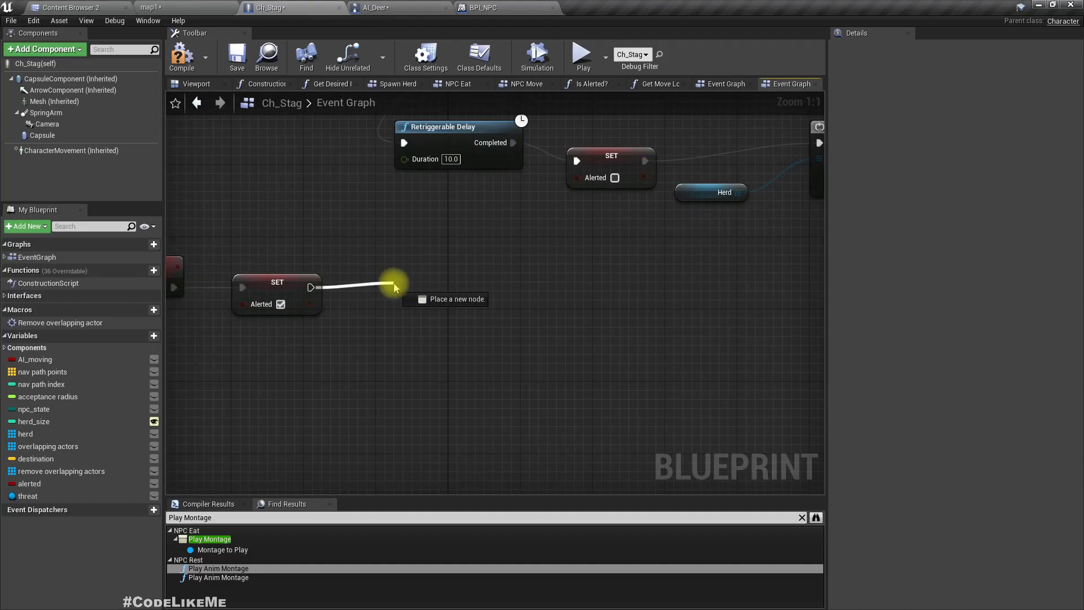
pyautogui.click(395, 287)
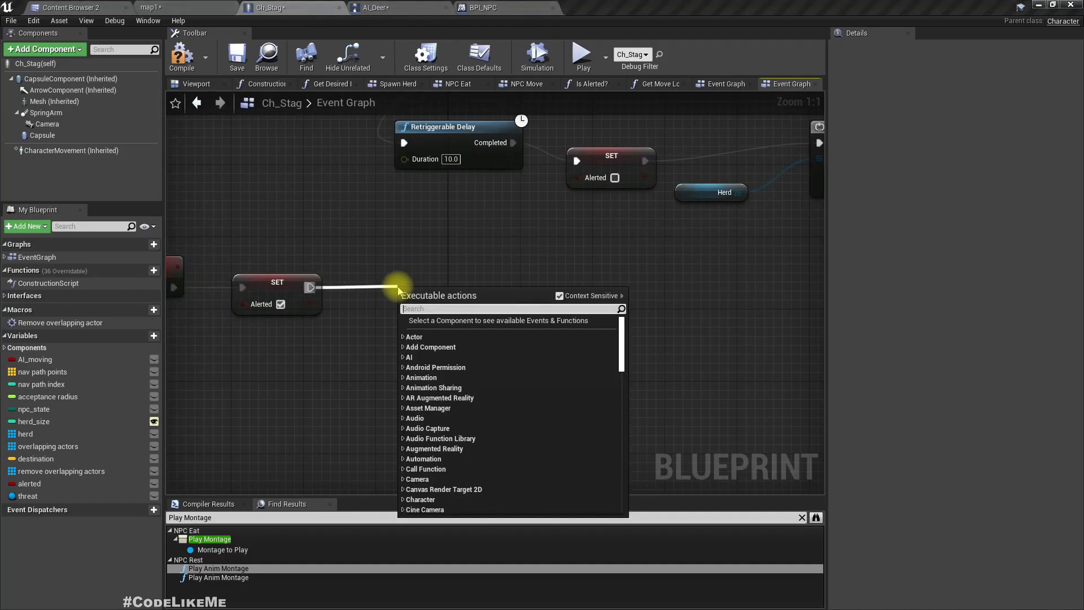
pyautogui.write('stop mo')
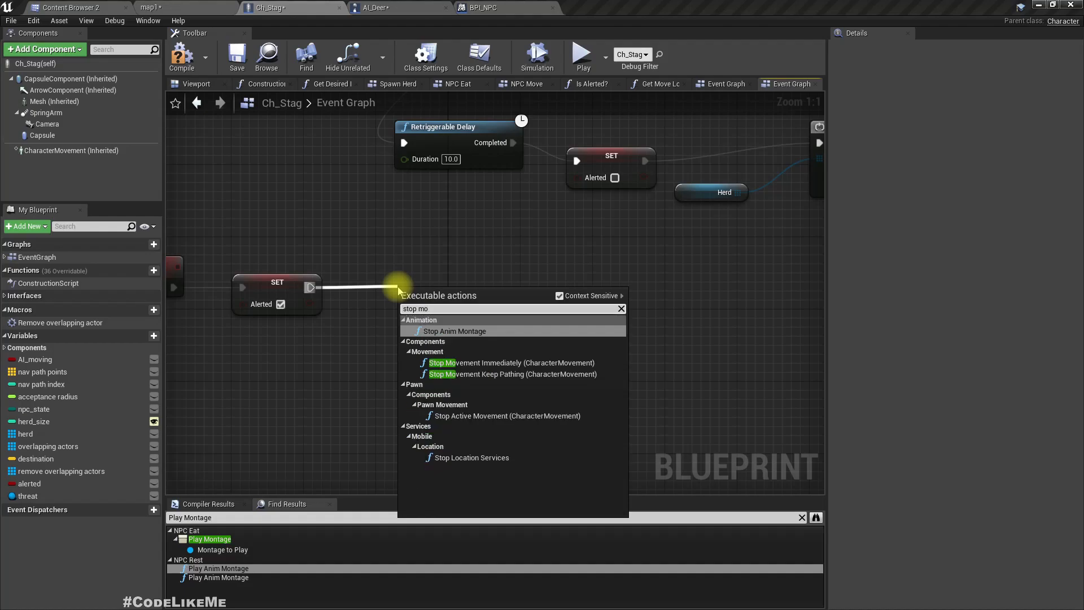
pyautogui.click(454, 331)
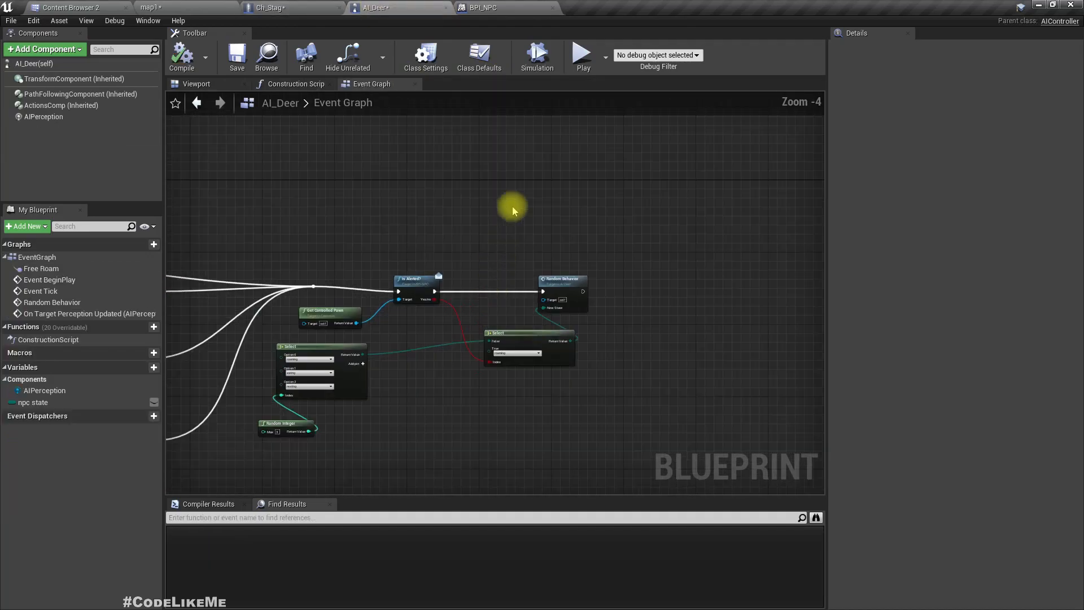
# Step: Inspect AI_Deer's Free Roam collapsed graph, then return to Ch_Stag
pyautogui.scroll(-3)
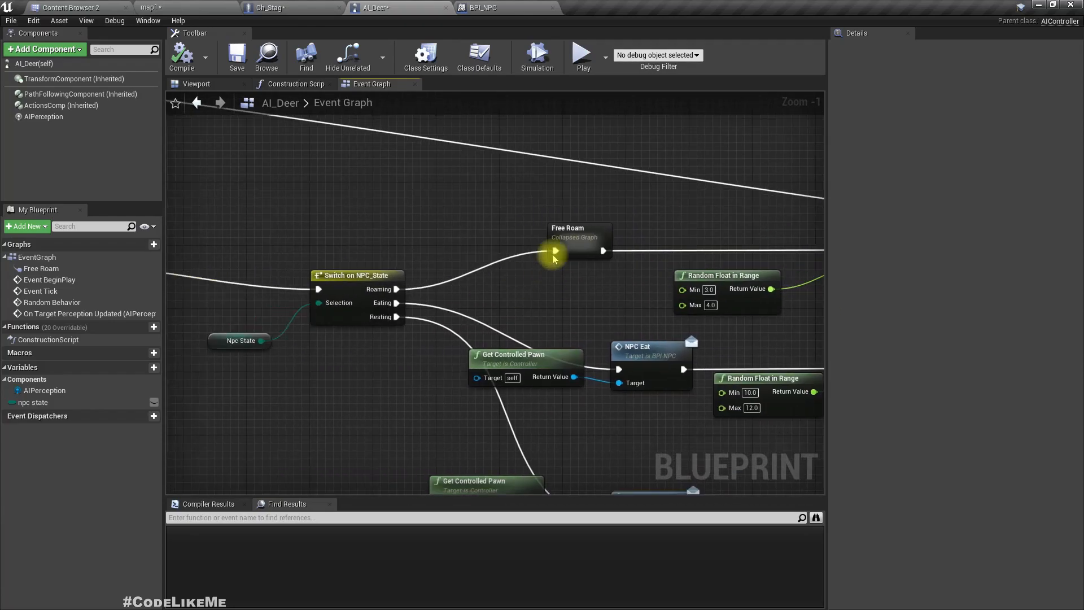
pyautogui.doubleClick(578, 237)
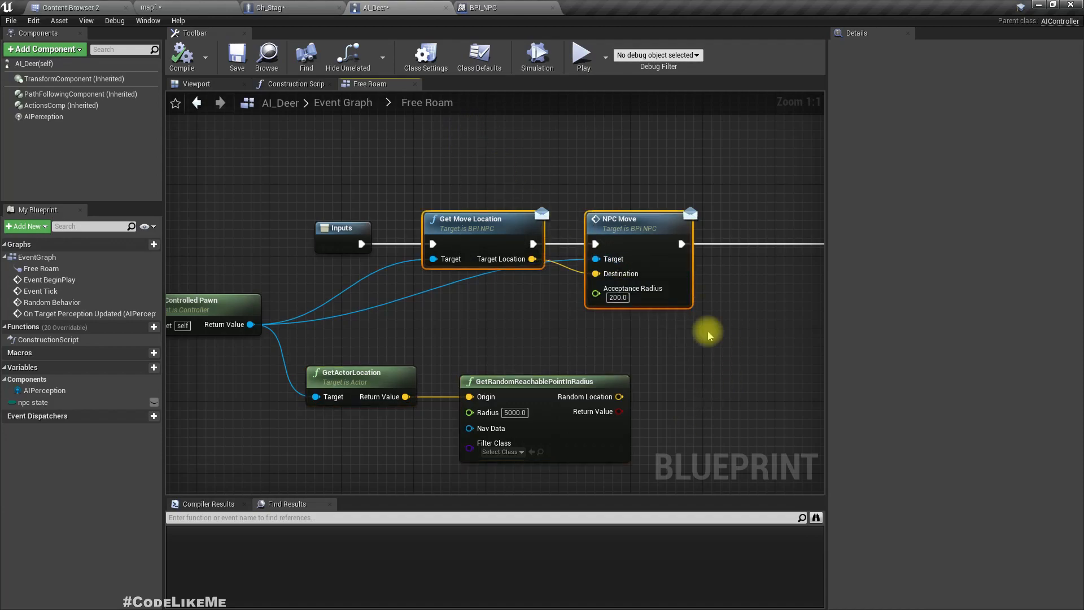
pyautogui.moveTo(698, 276)
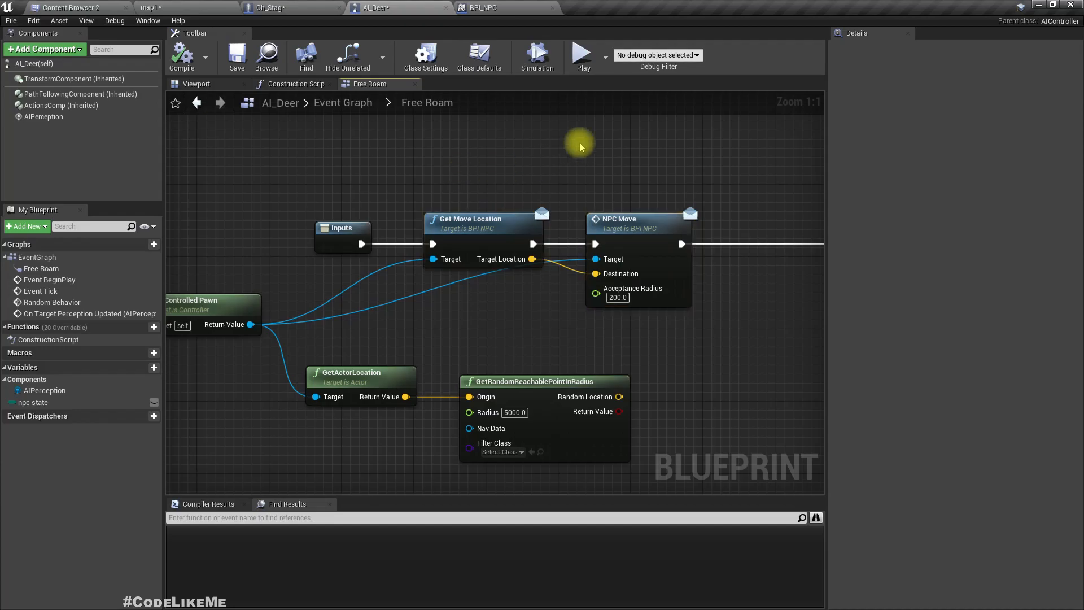
pyautogui.moveTo(600, 33)
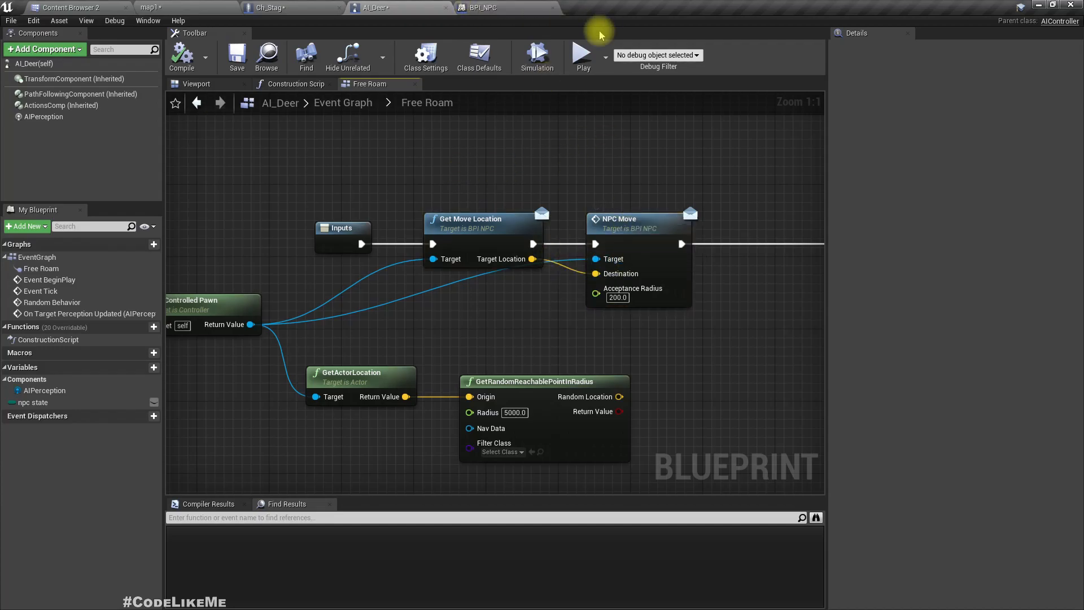
pyautogui.click(266, 8)
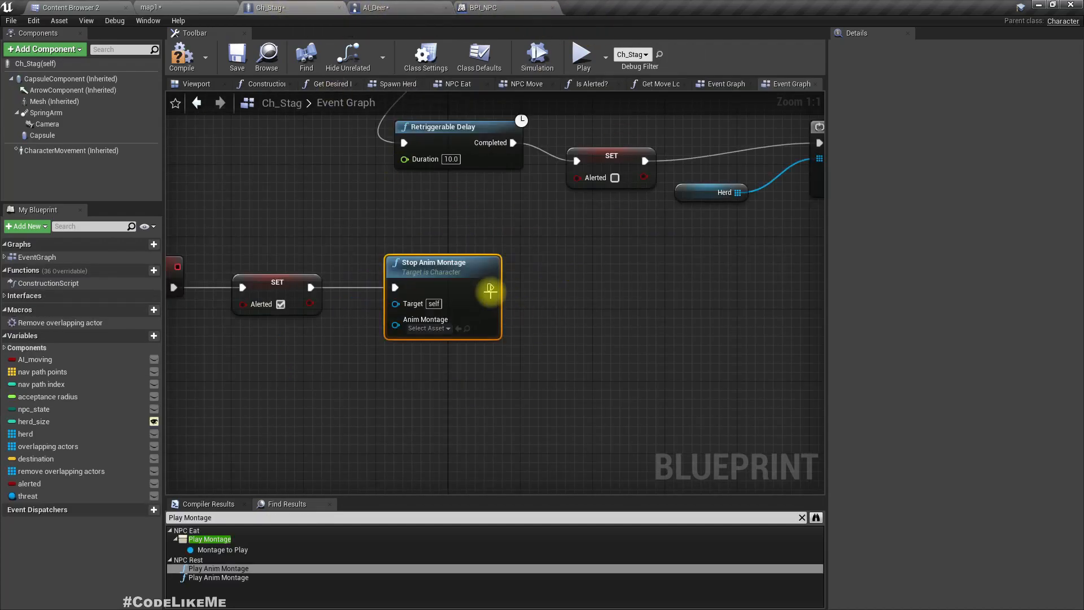
# Step: Chain Get Move Location into NPC Move with Target Location as Destination and acceptance radius 200
pyautogui.moveTo(492, 286); pyautogui.dragTo(544, 287)
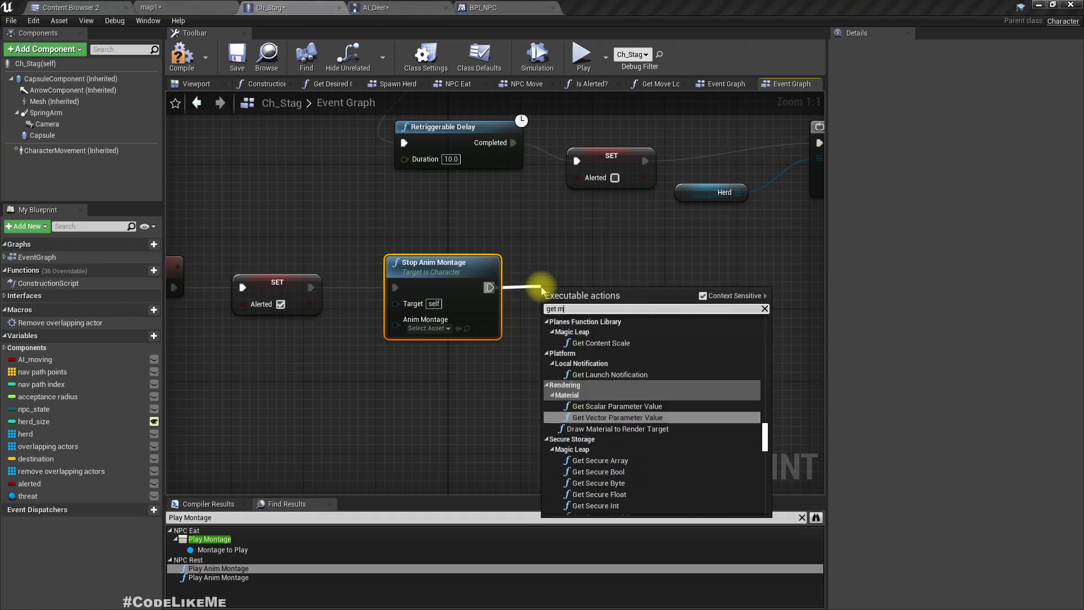
pyautogui.click(605, 289)
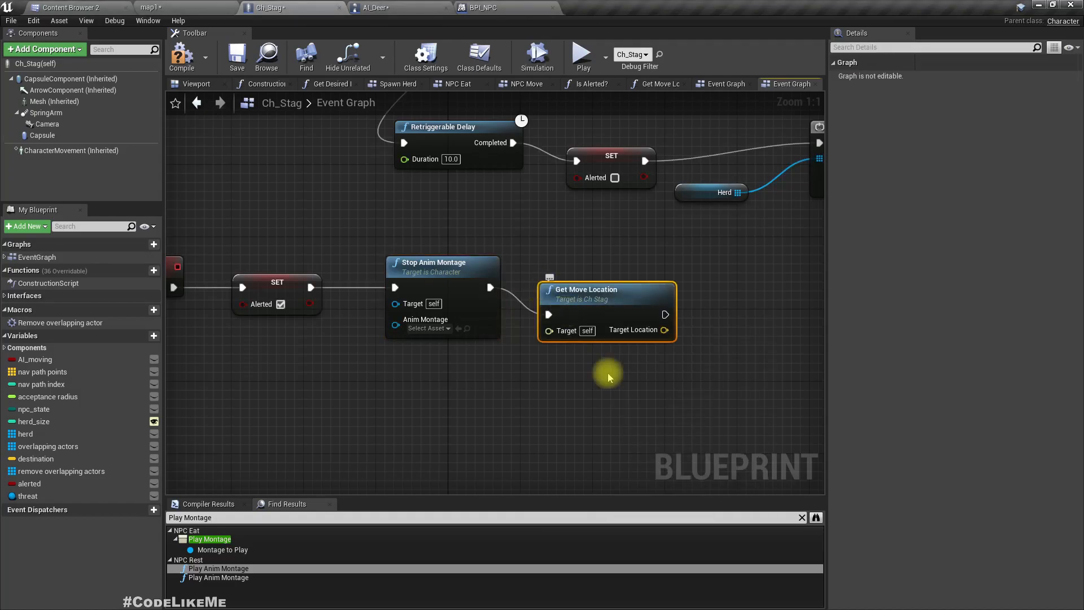
pyautogui.moveTo(664, 329); pyautogui.dragTo(595, 305)
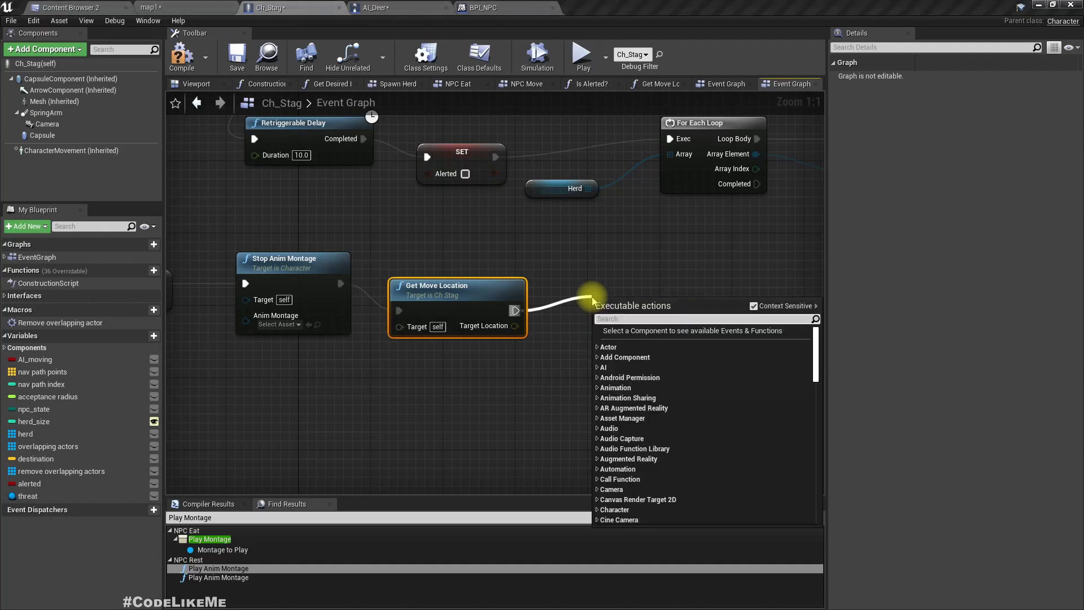
pyautogui.write('nc move')
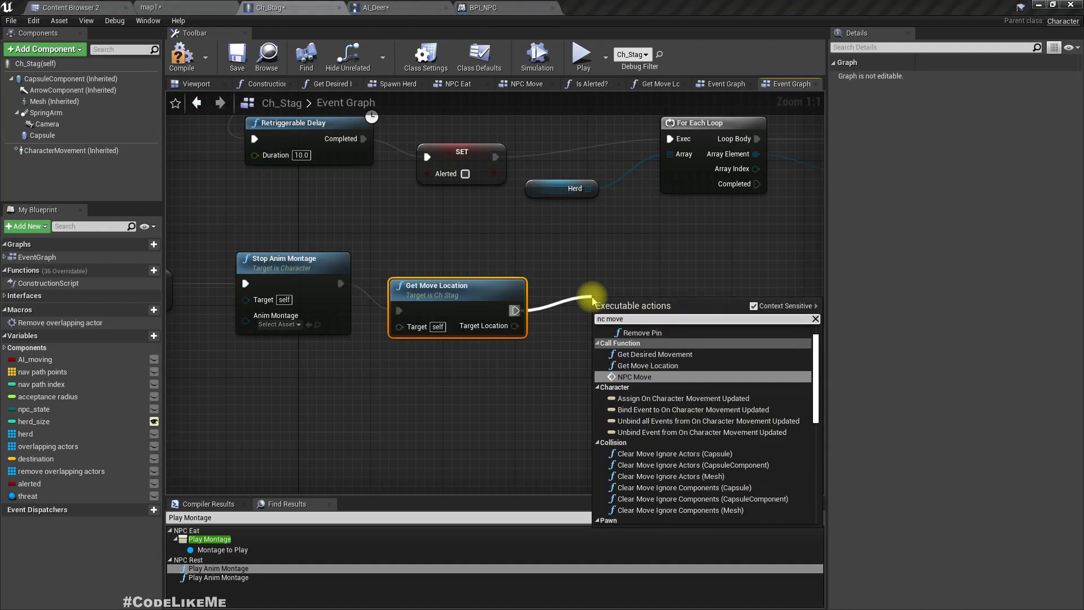
pyautogui.click(636, 377)
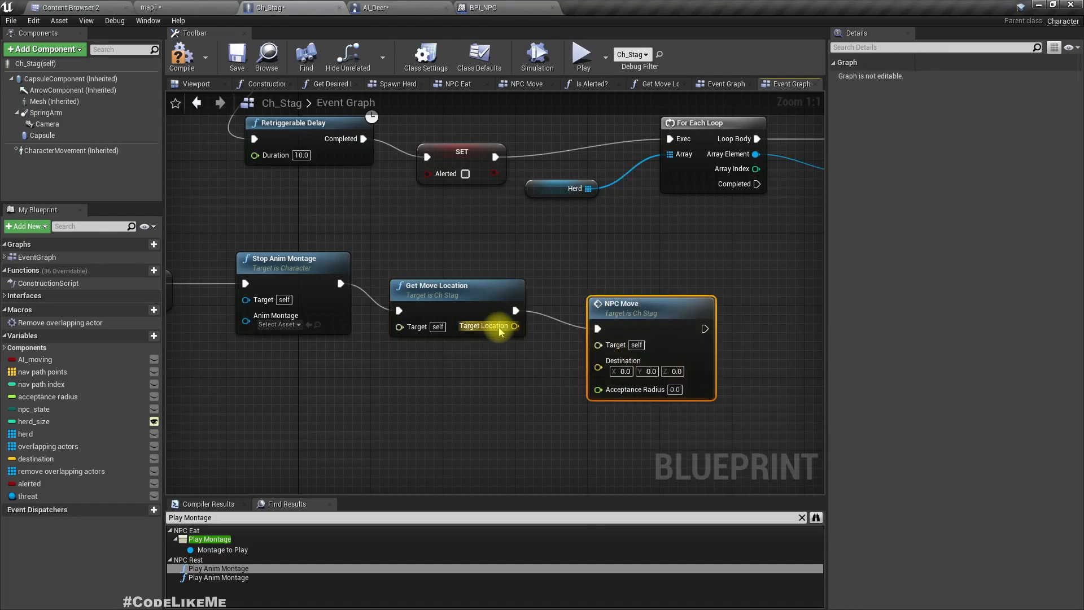
pyautogui.moveTo(515, 326); pyautogui.dragTo(599, 360)
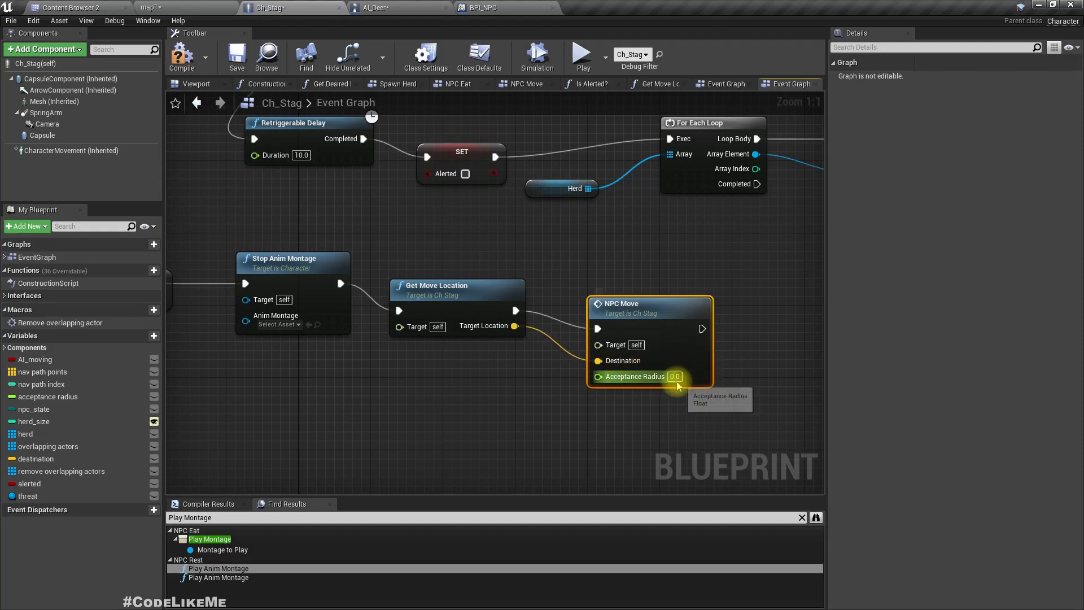
pyautogui.write('200')
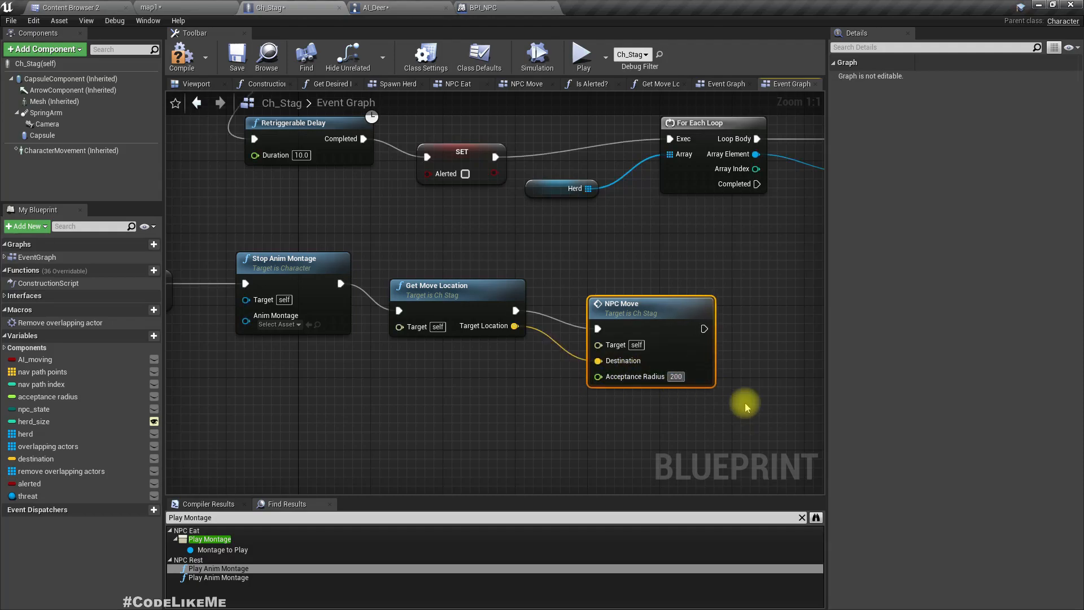
pyautogui.click(373, 7)
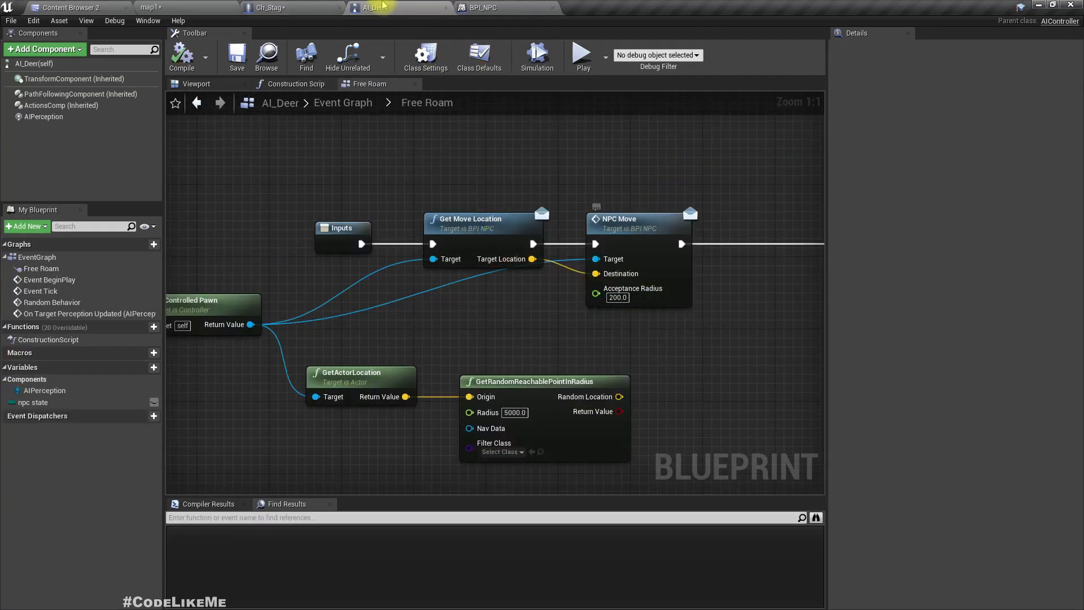
pyautogui.moveTo(505, 387)
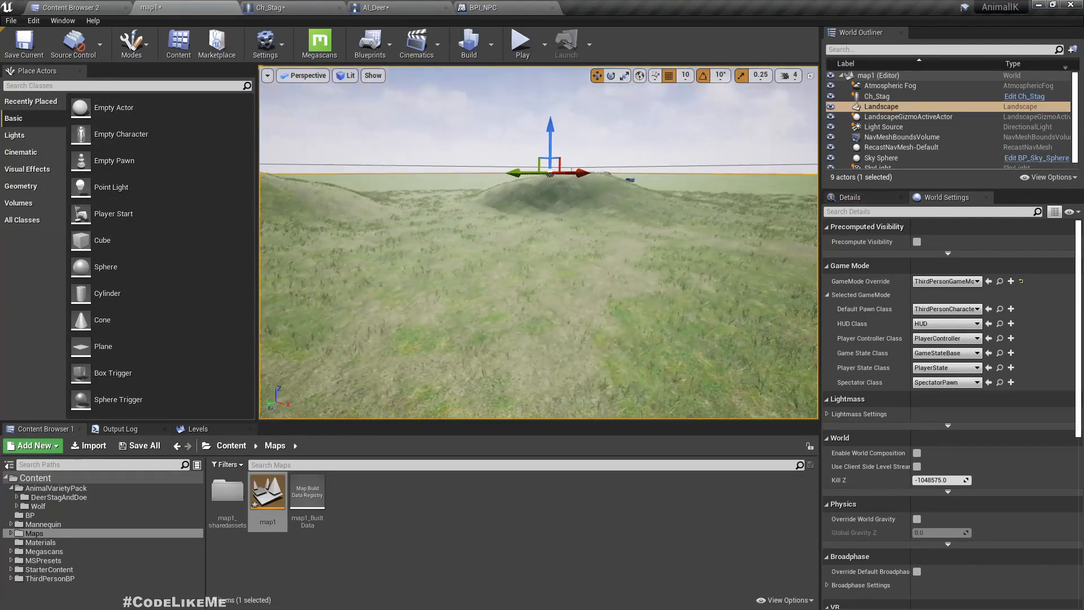
# Step: Start a play-in-editor session of the map1 level to test the stag herd
pyautogui.click(521, 40)
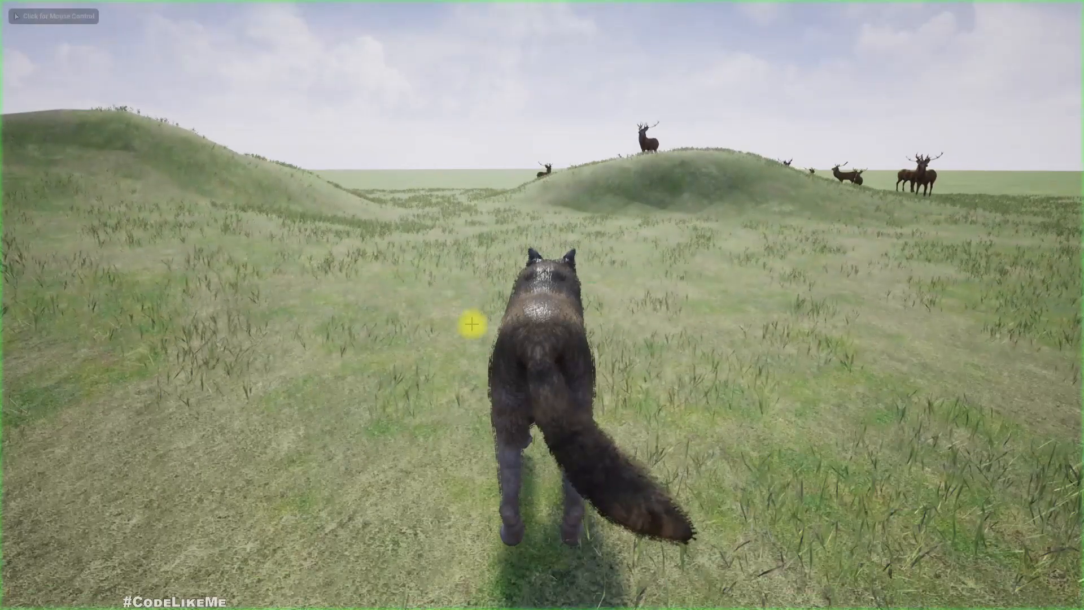